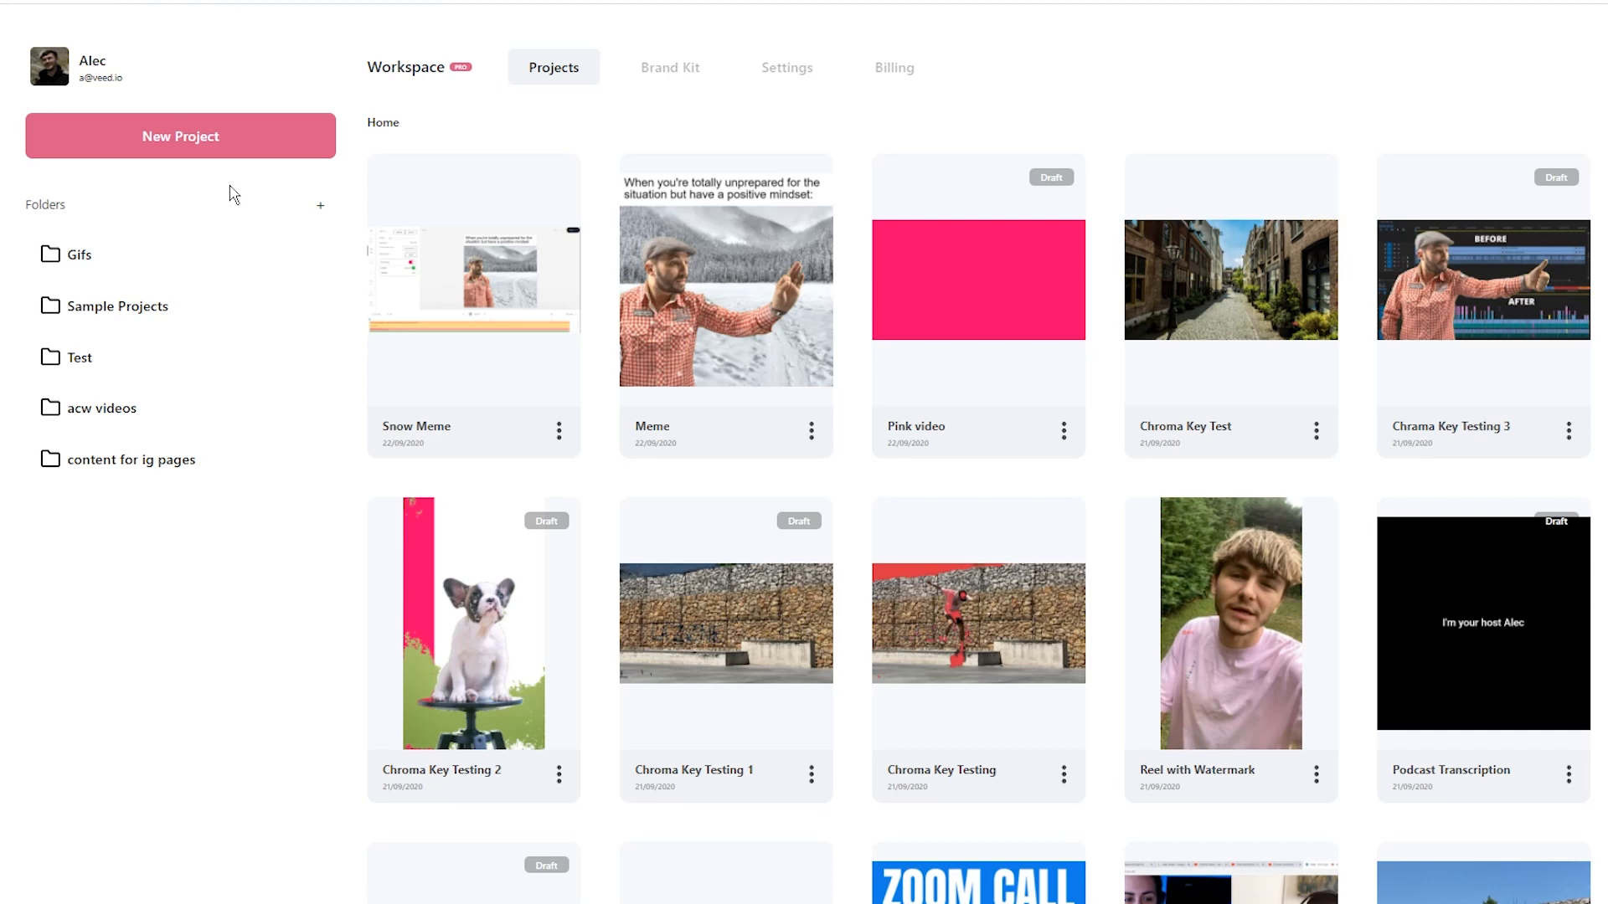
Create a new project uploading Man Waving Green Screen.mp4 as its video clip
left_click(181, 136)
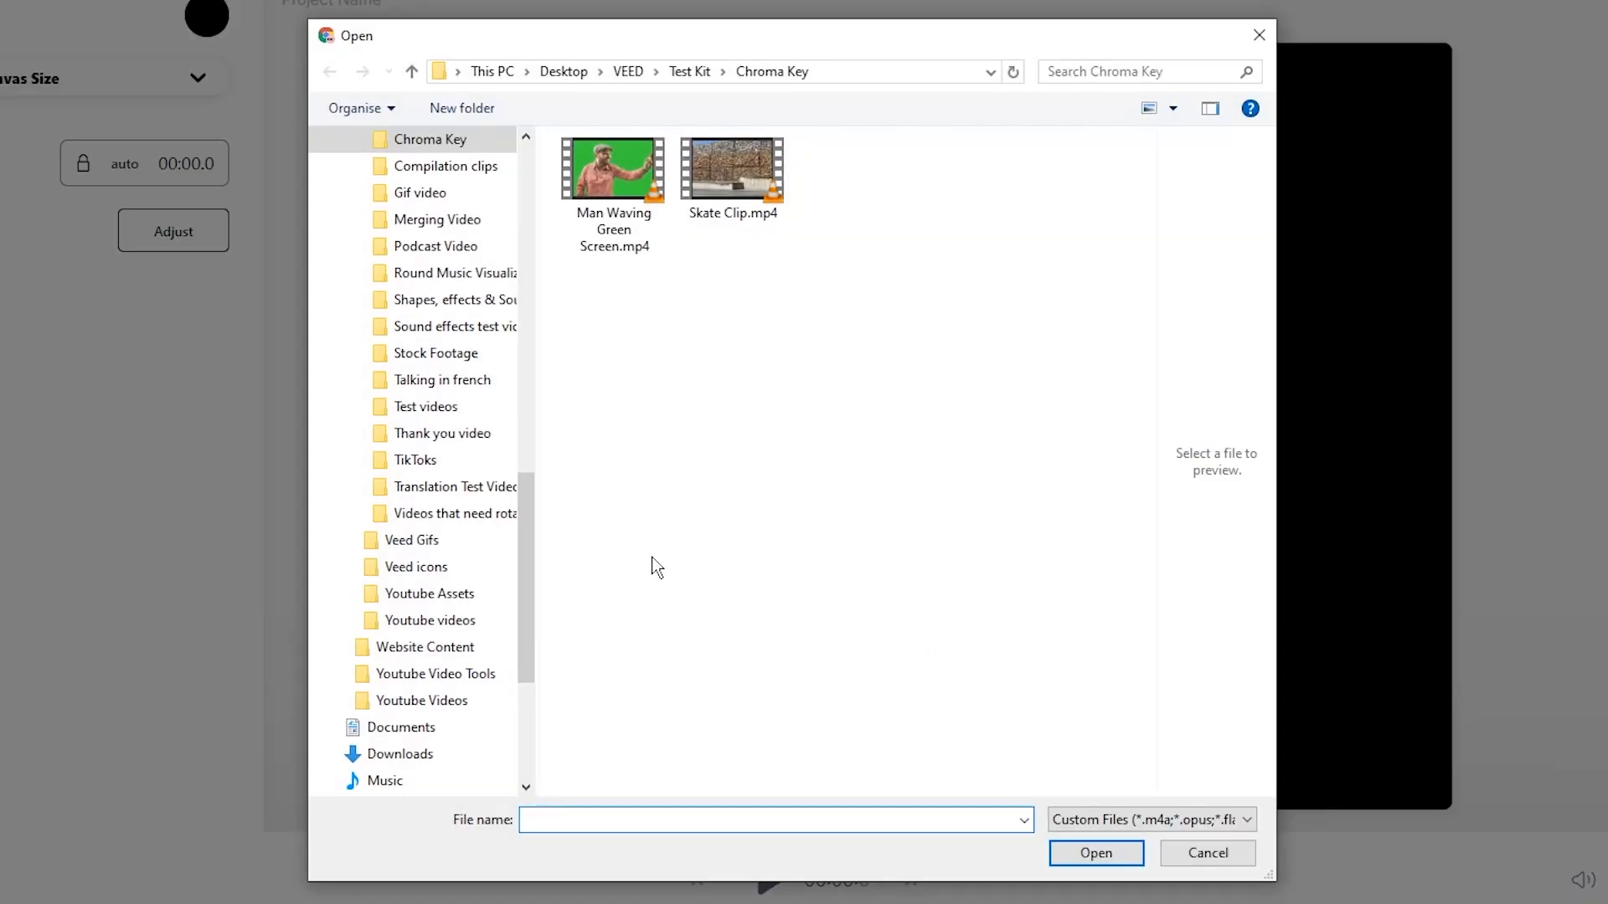
left_click(613, 171)
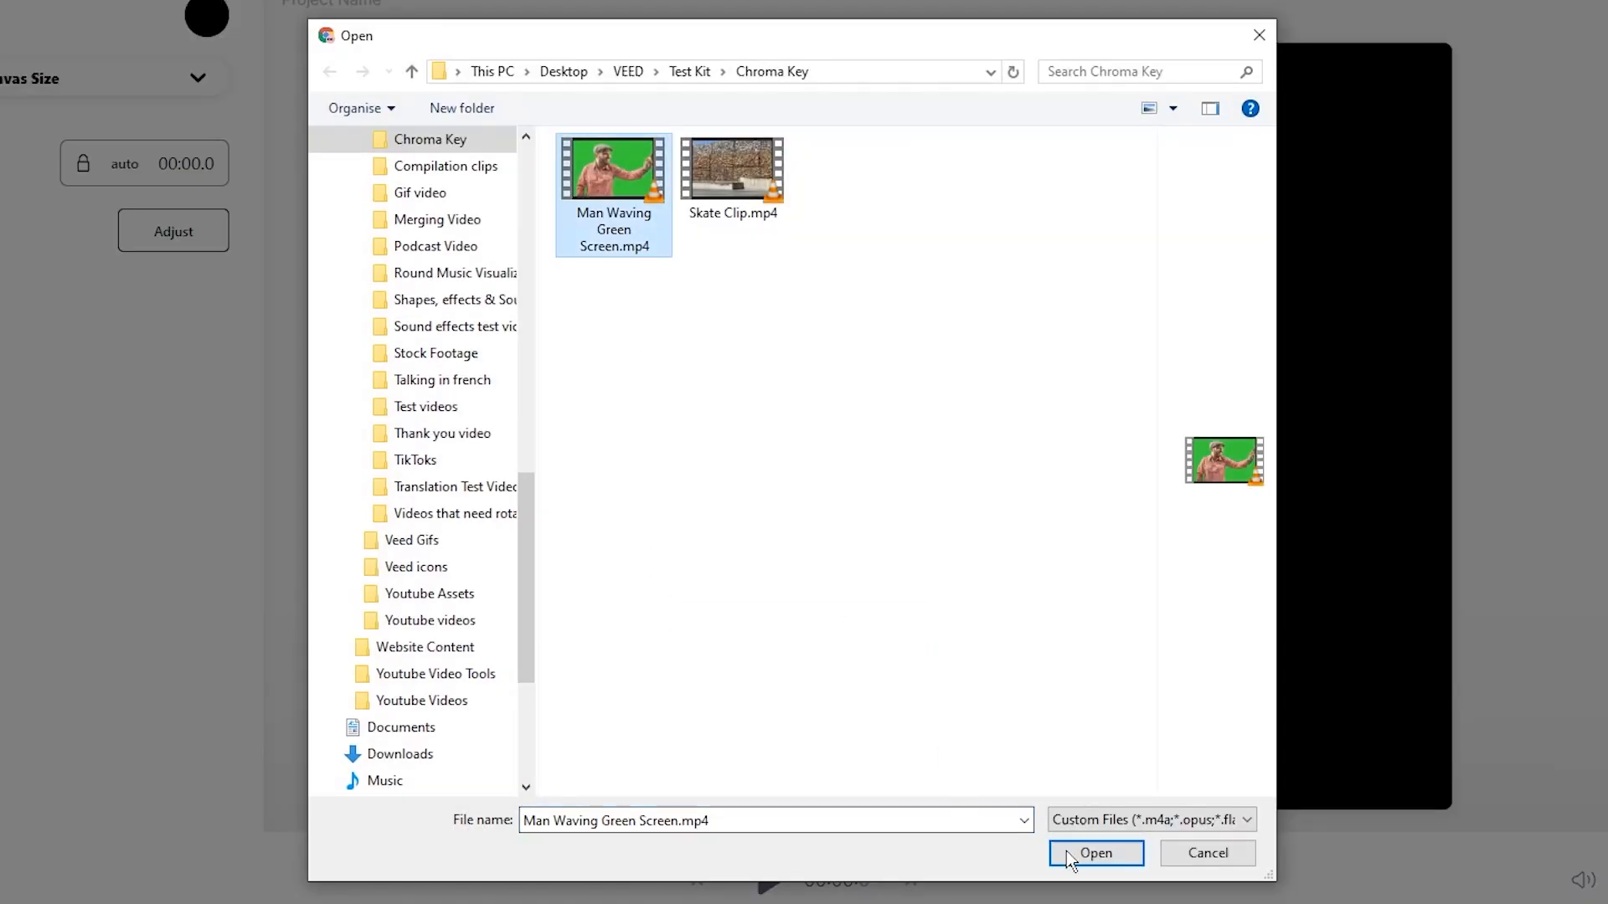
left_click(1095, 853)
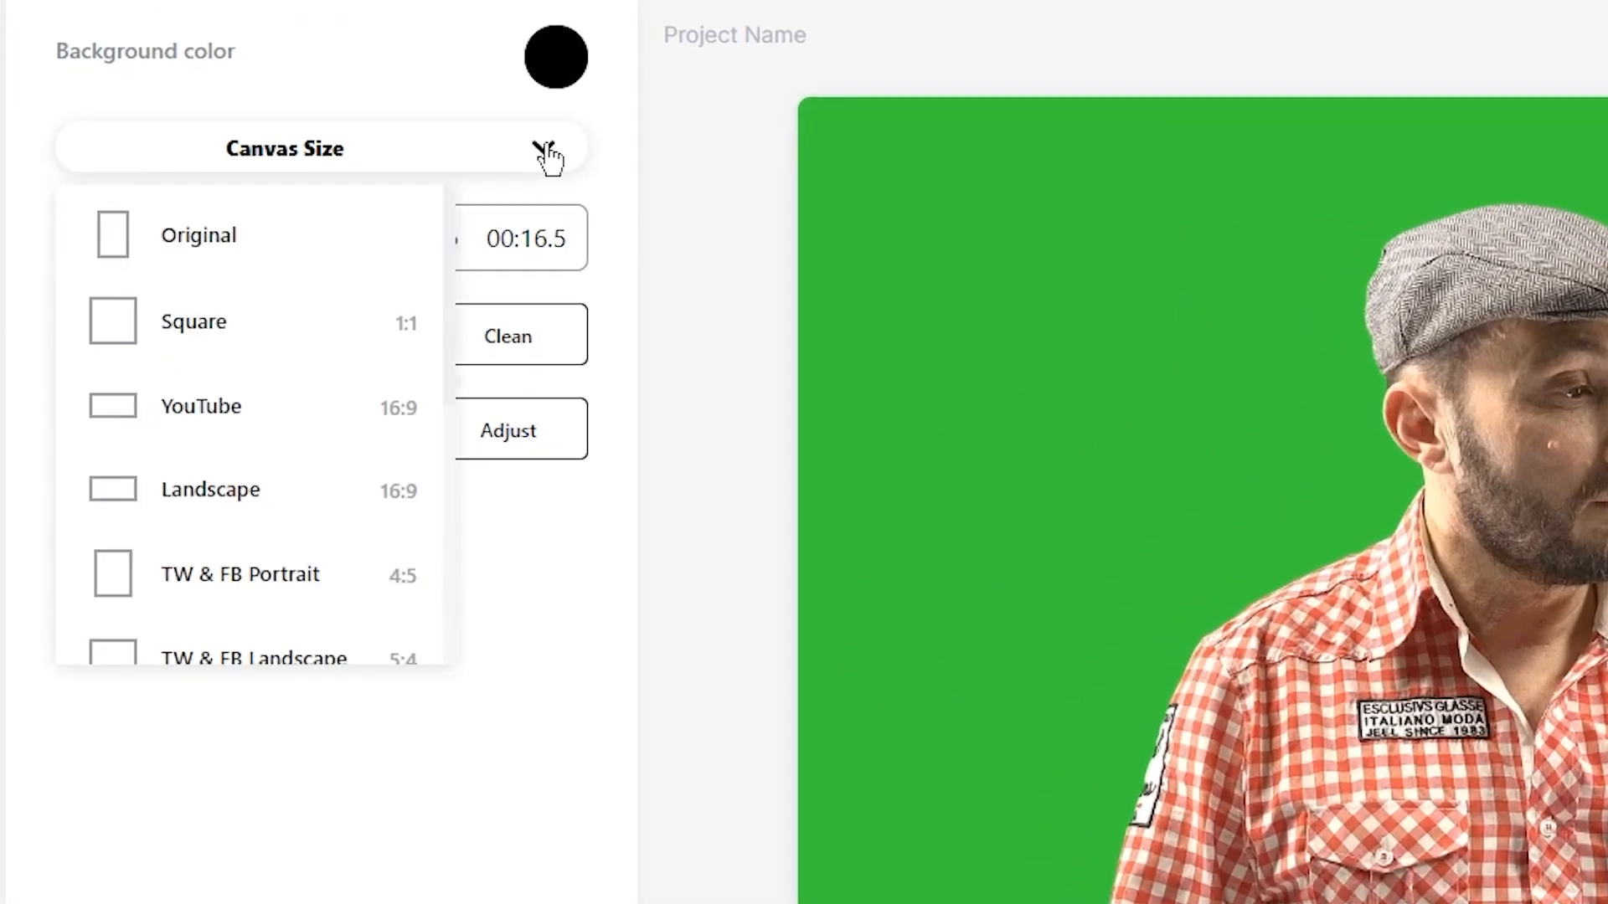
Set the canvas to Square 1:1, enlarge the clip to the frame's width and preview it
left_click(192, 321)
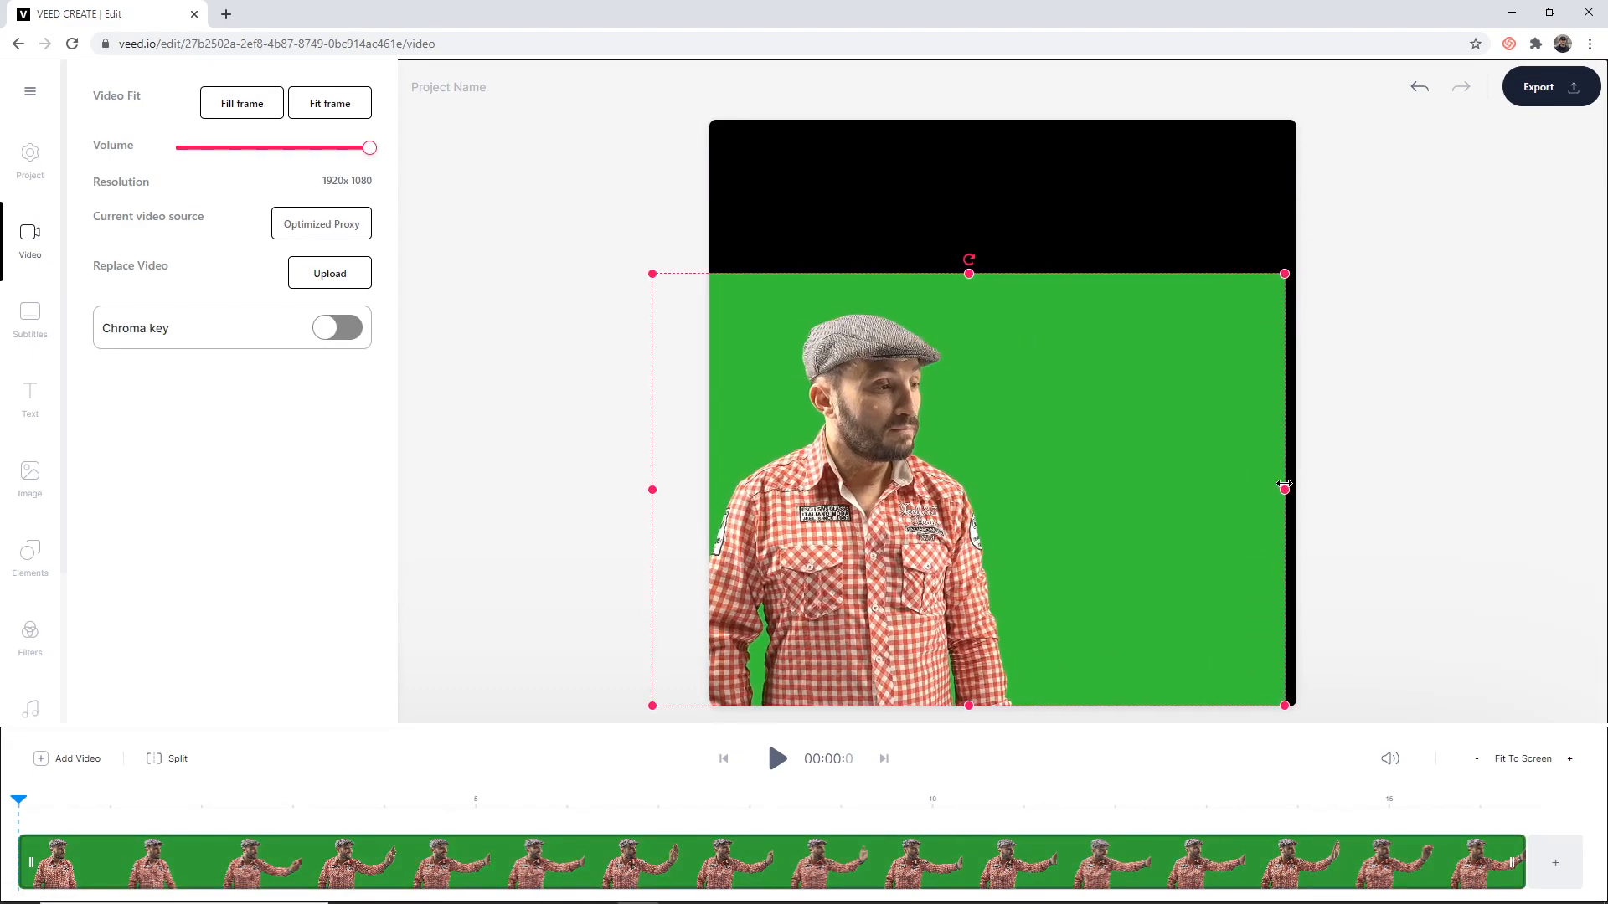
left_click(775, 758)
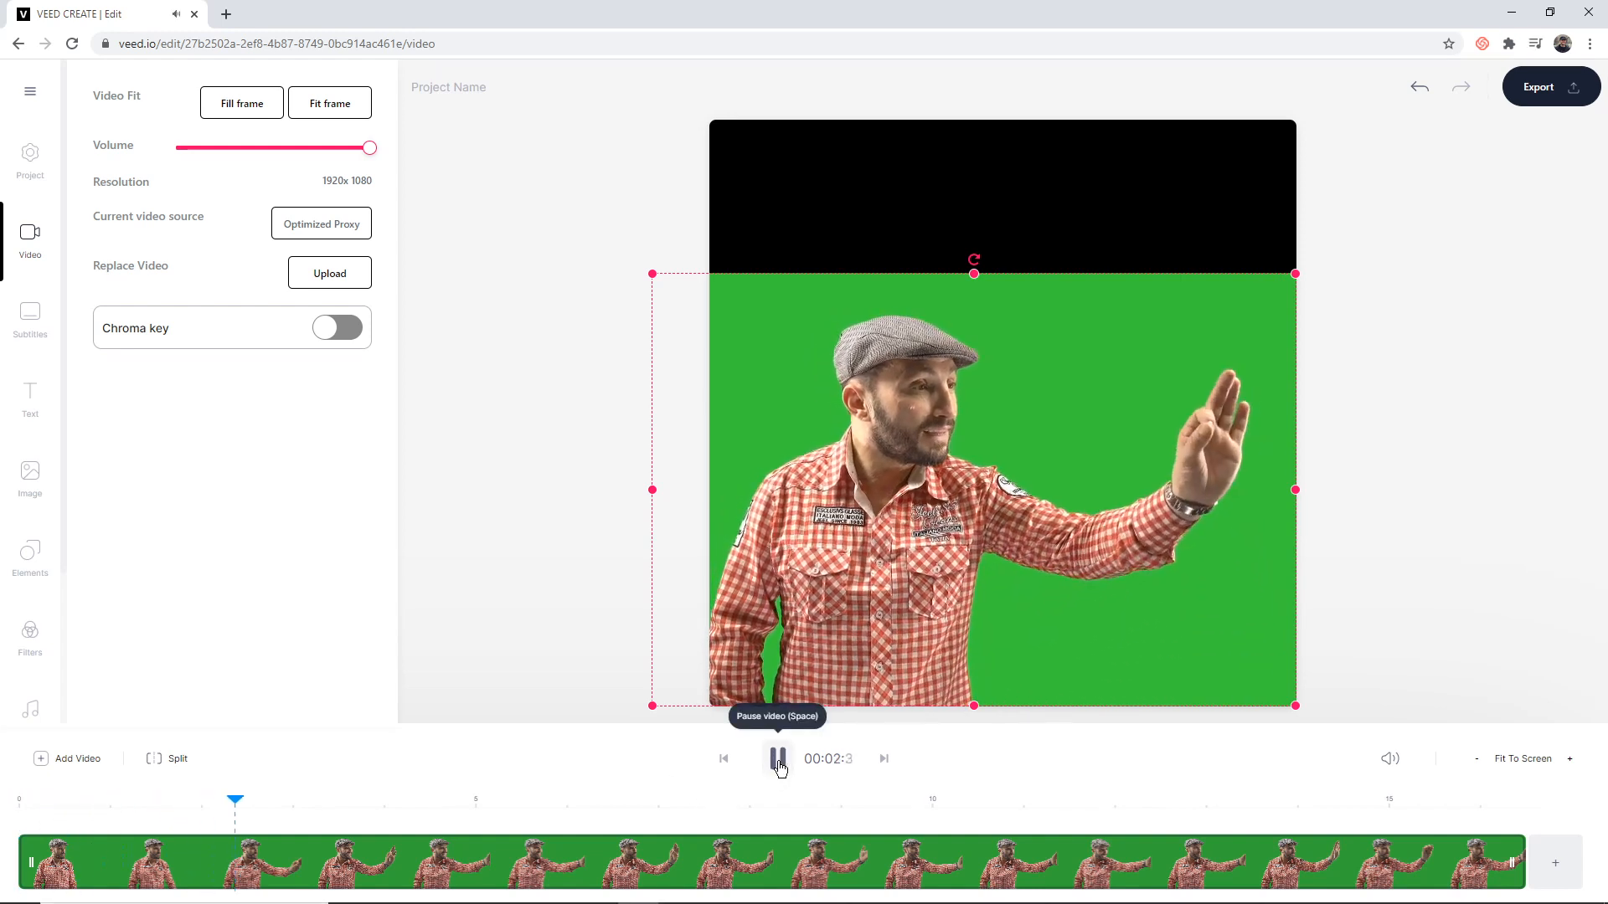
left_click(777, 758)
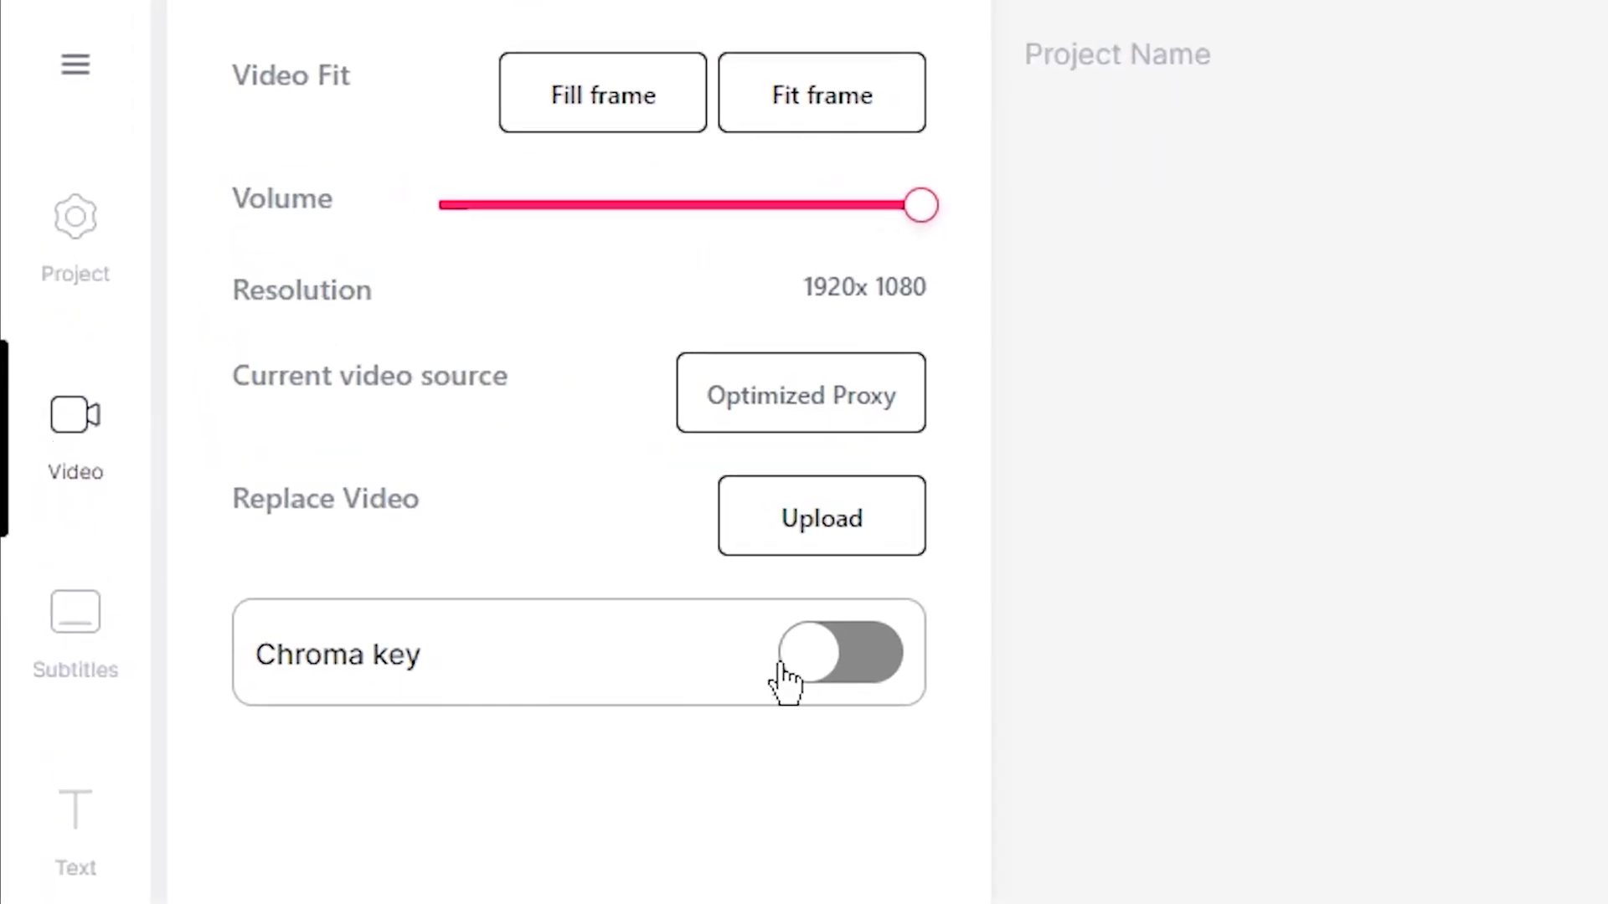
Switch on Chroma key so the green background drops out behind the man
left_click(841, 653)
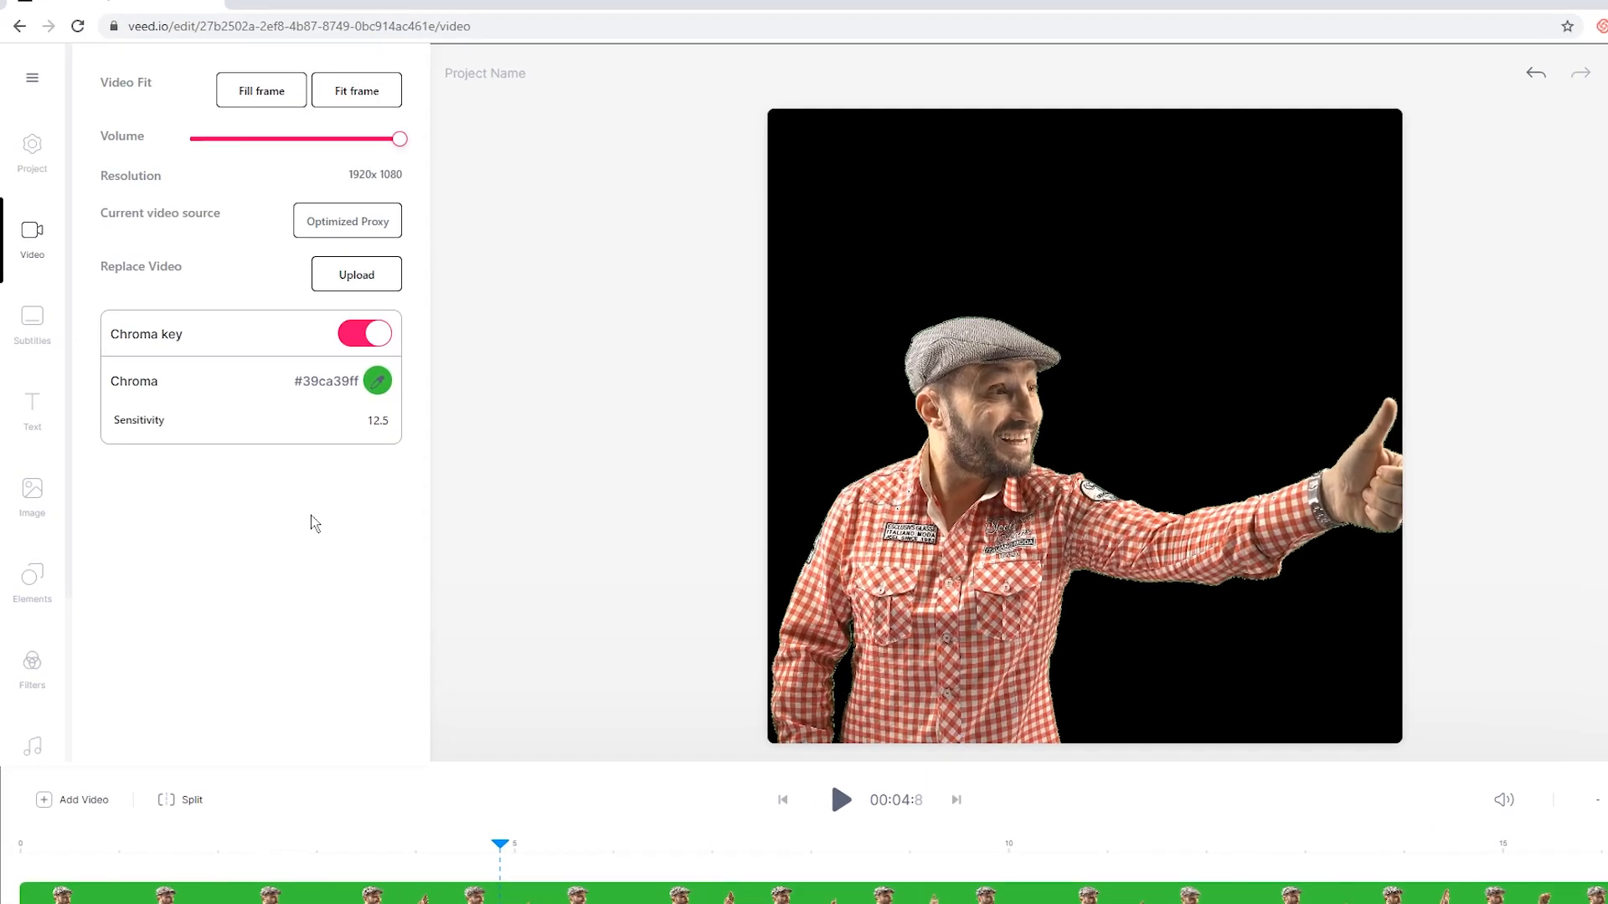
Add the Mountain snow.jpg photo to the project as an image layer
left_click(32, 498)
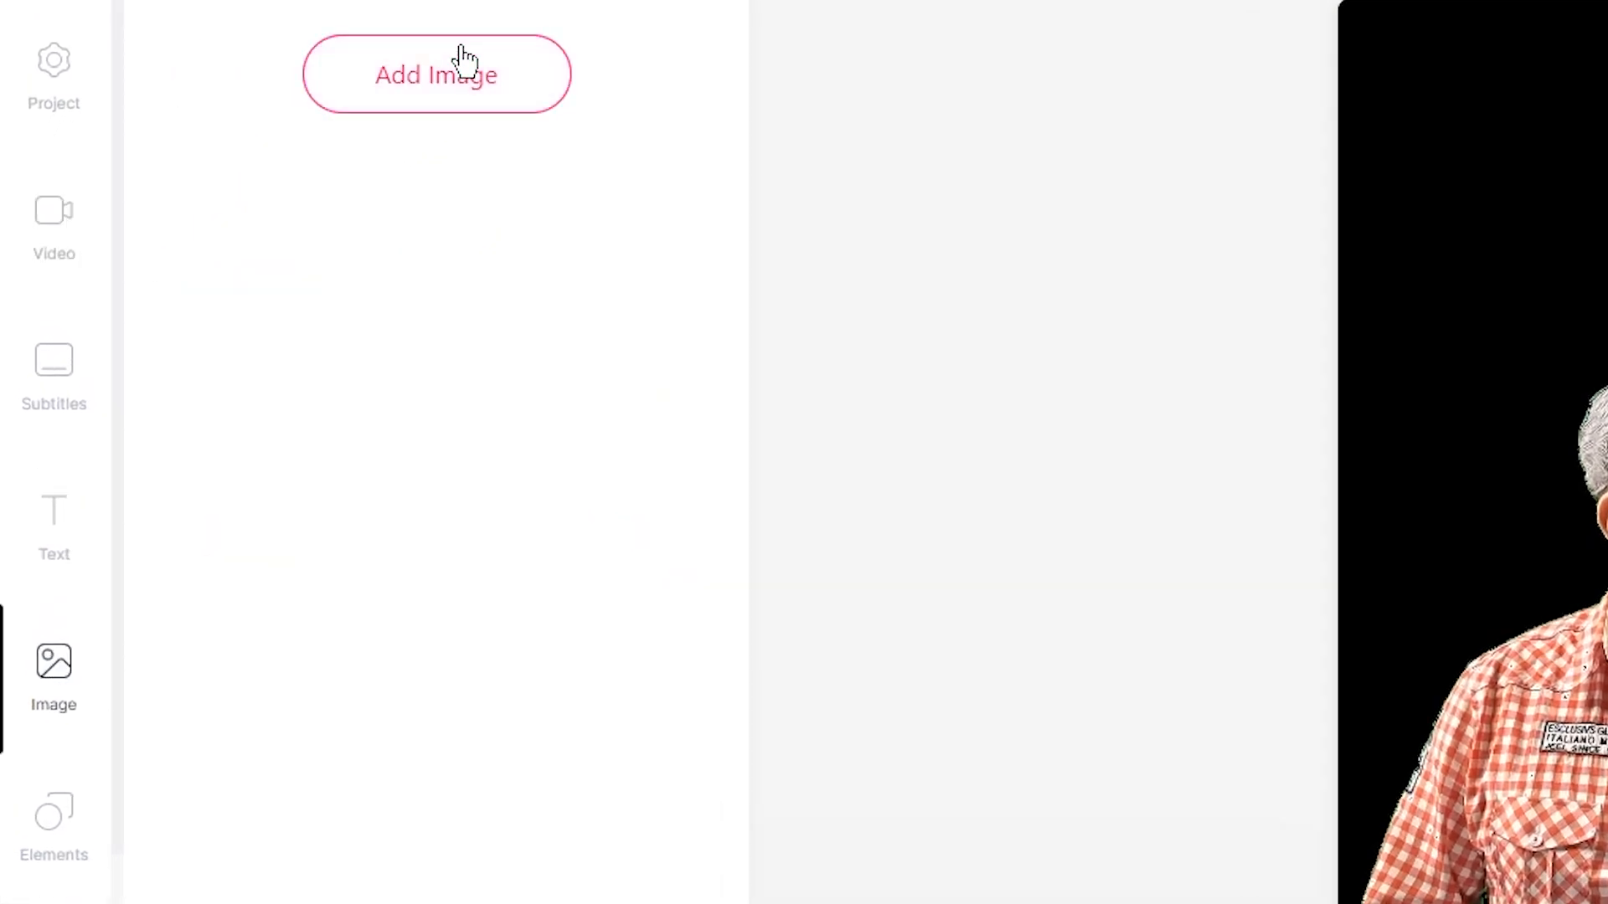
left_click(436, 74)
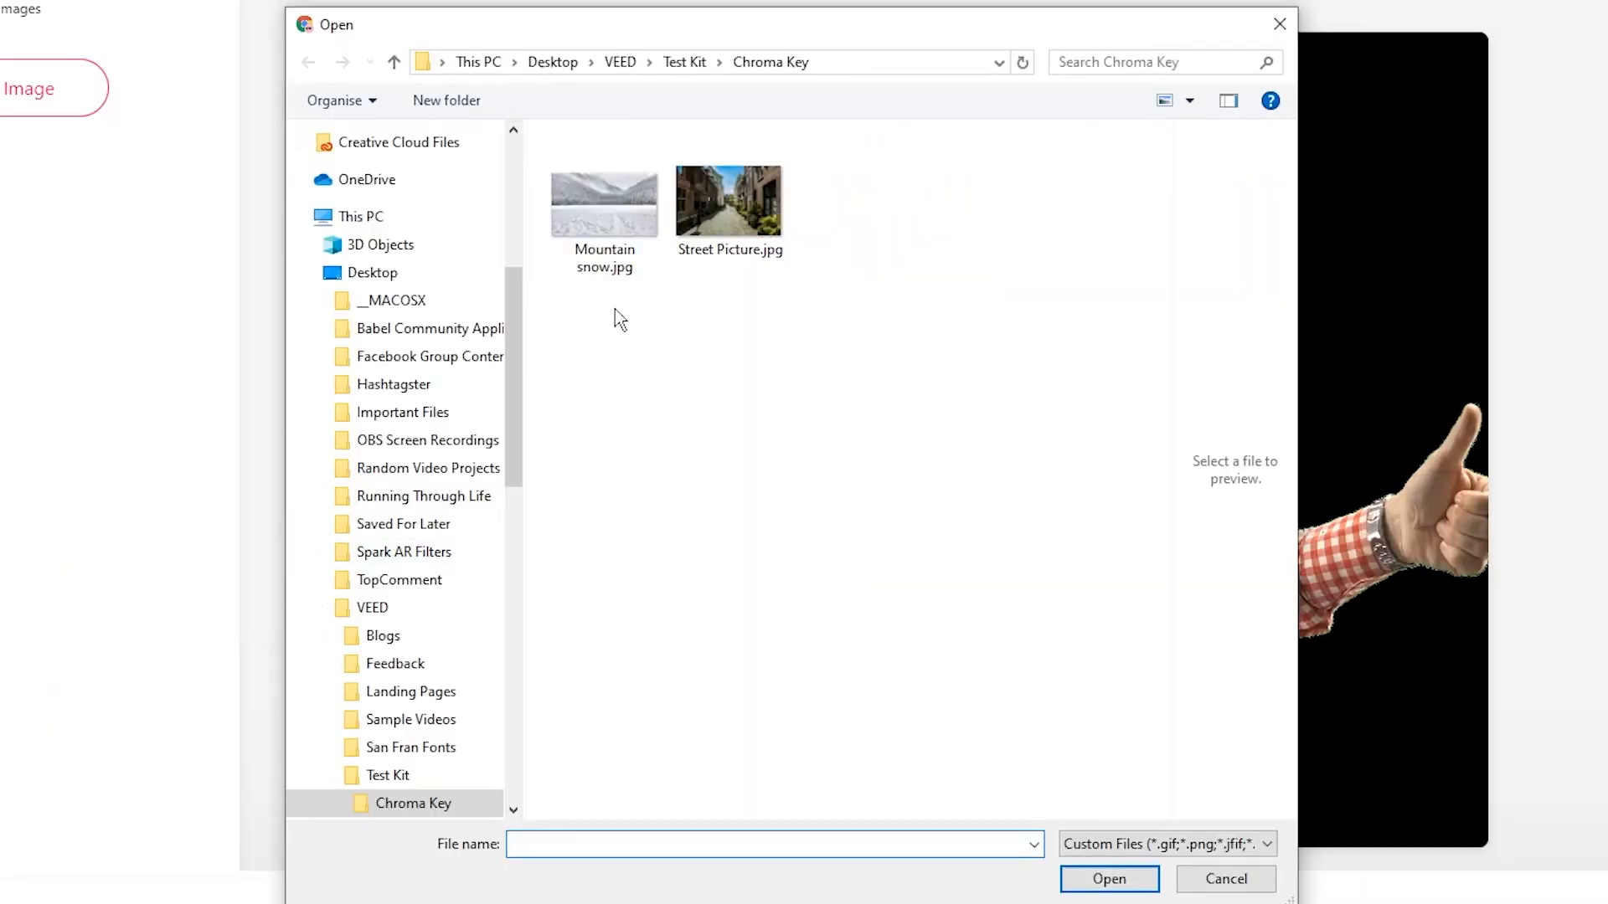
left_click(605, 201)
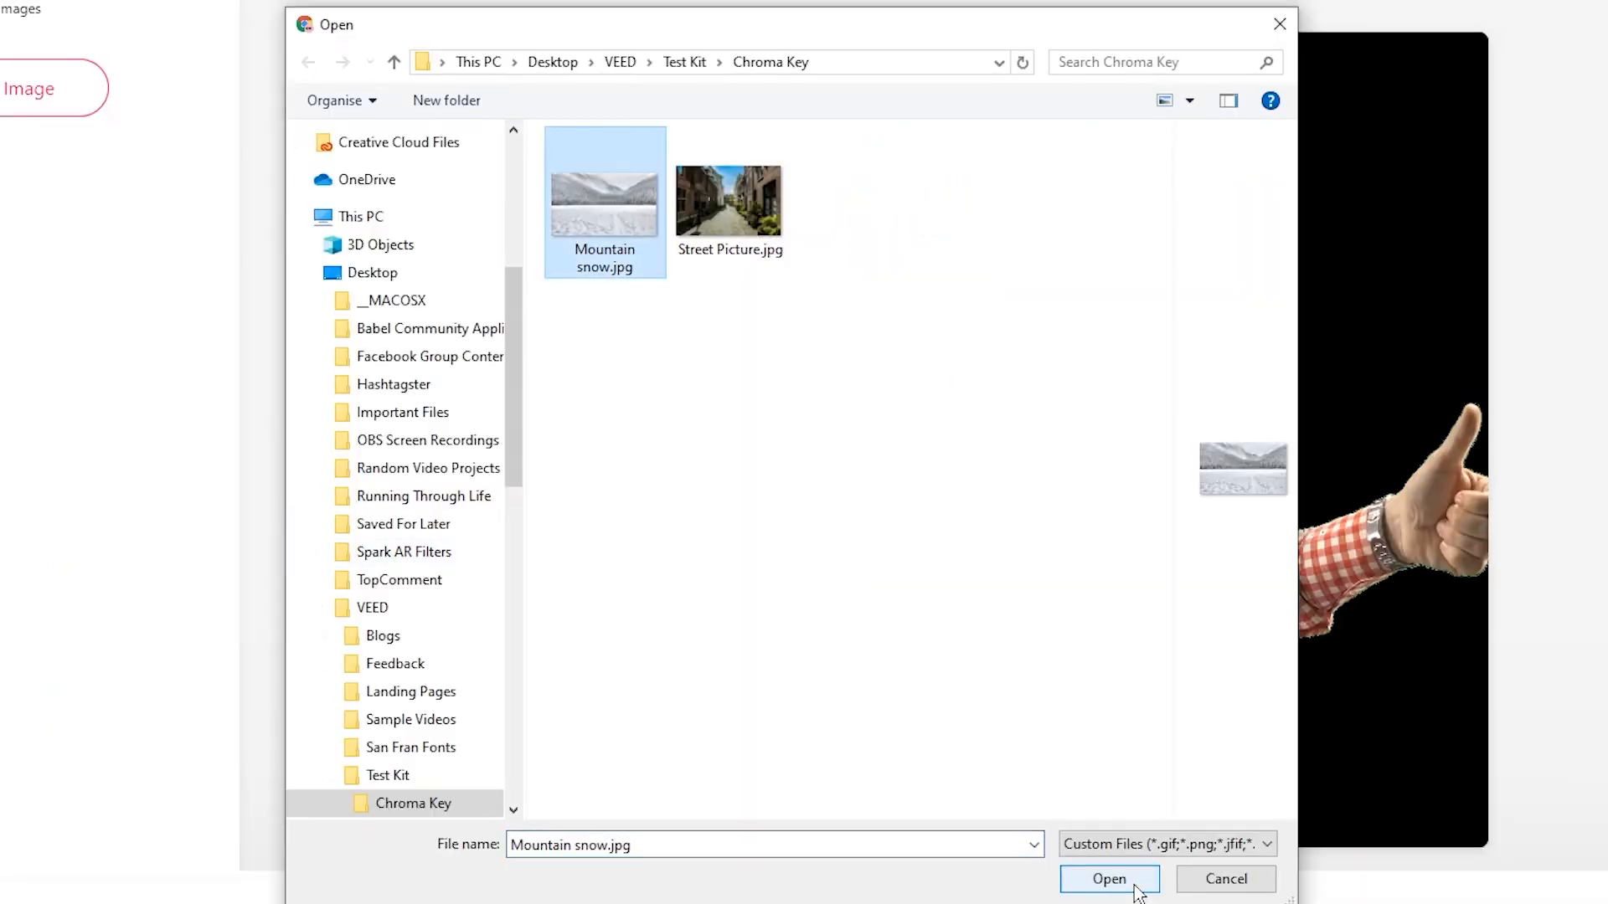
left_click(1108, 879)
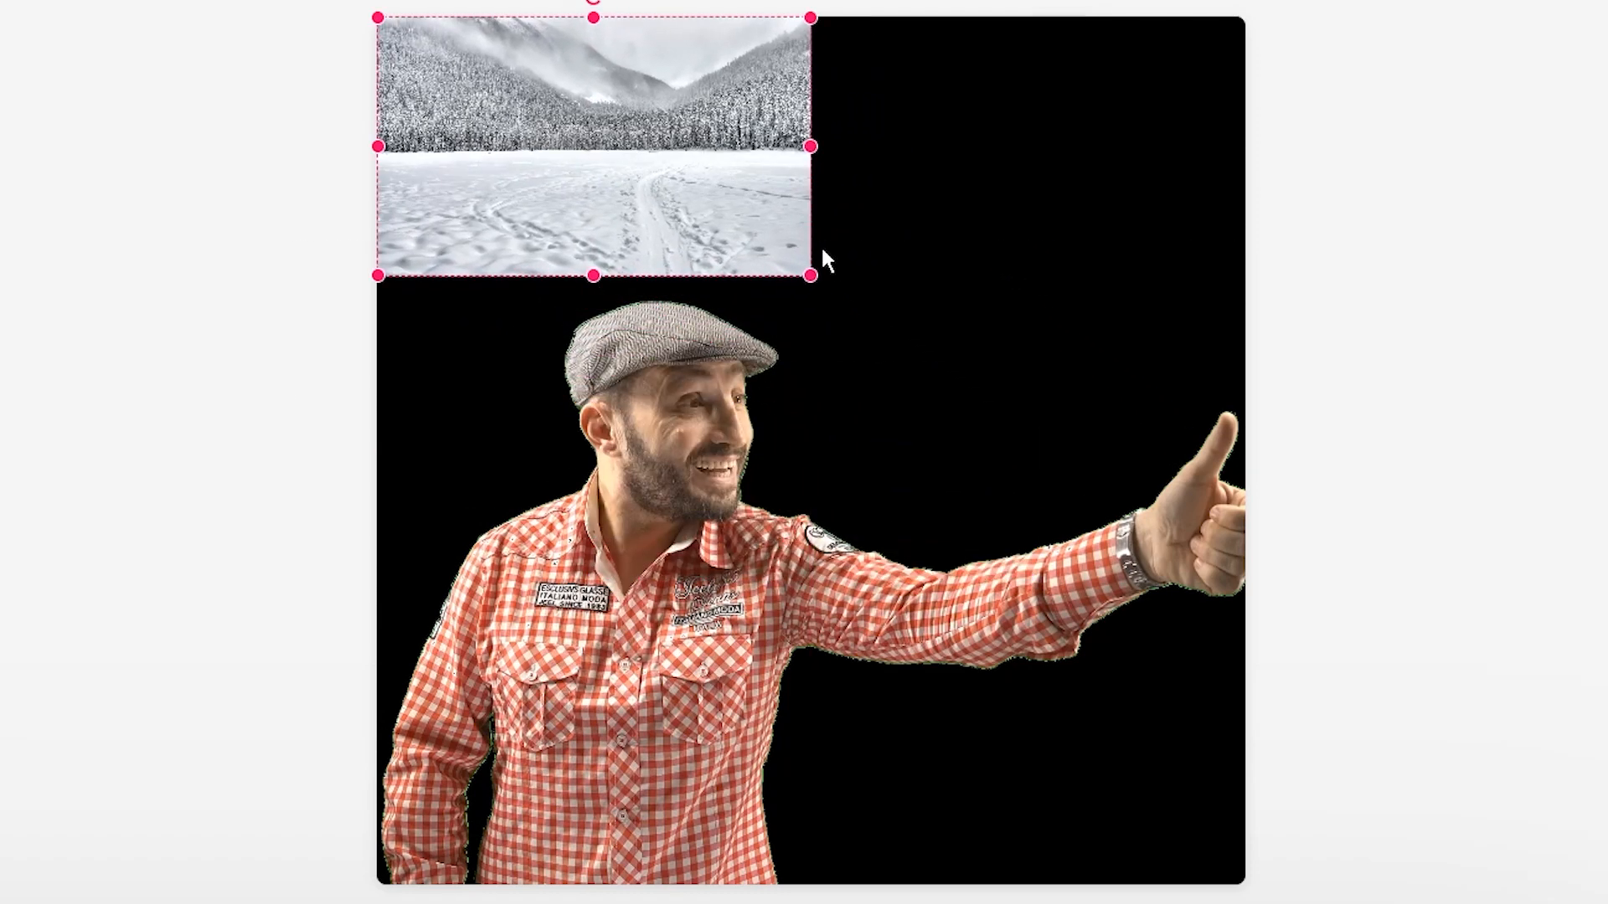
Enlarge the mountain photo to cover the whole canvas as the backdrop
left_click_drag(811, 285, 1241, 889)
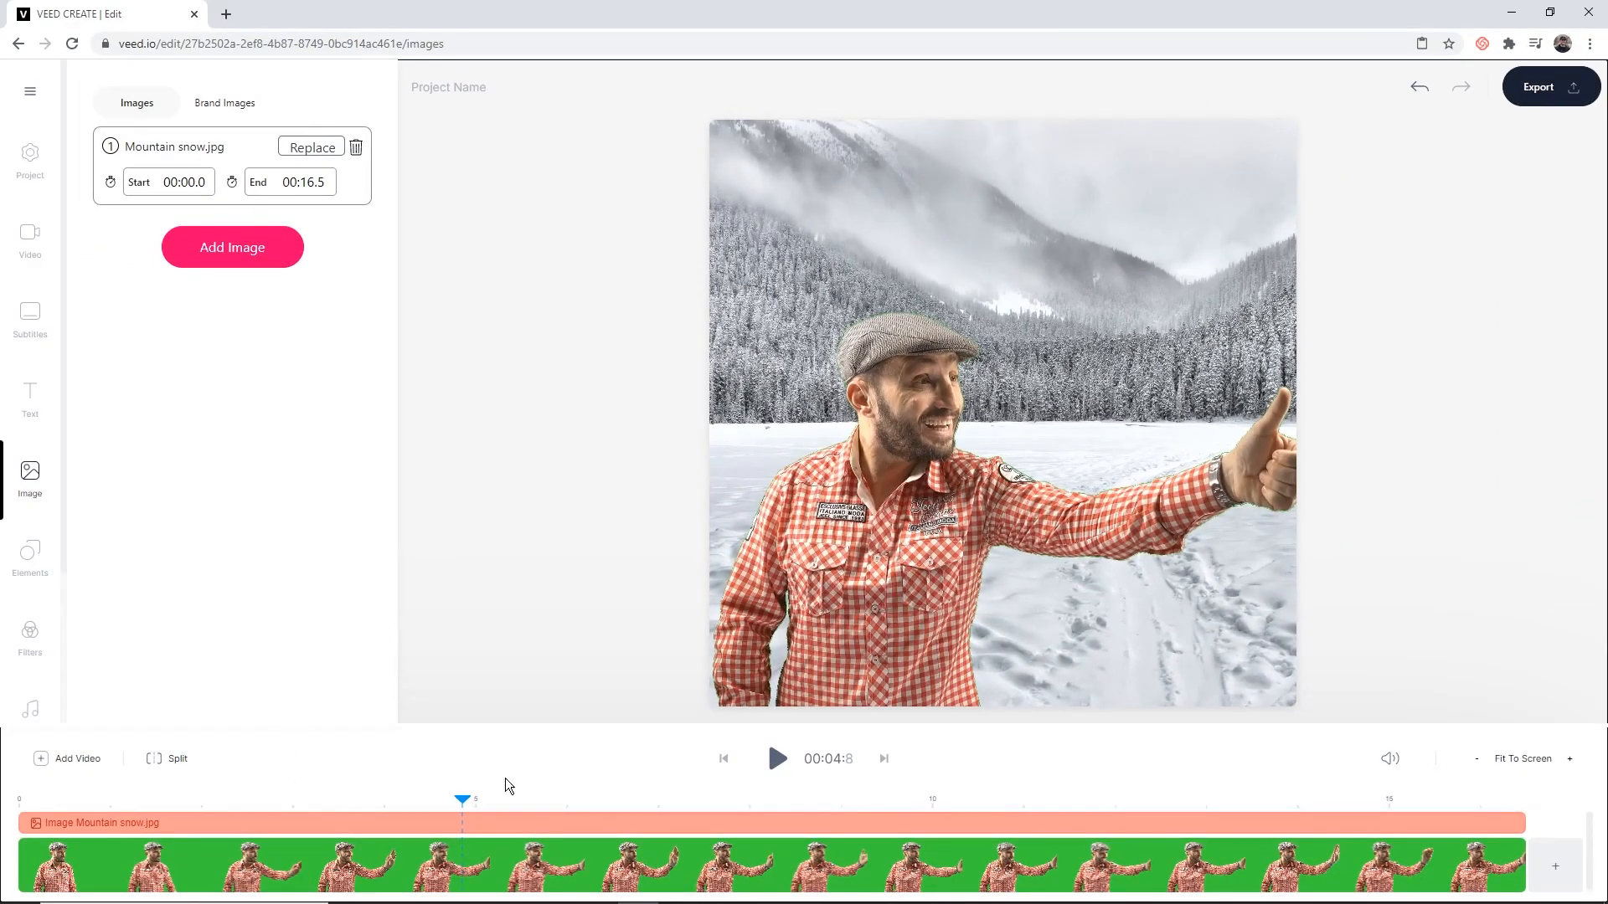
left_click(775, 759)
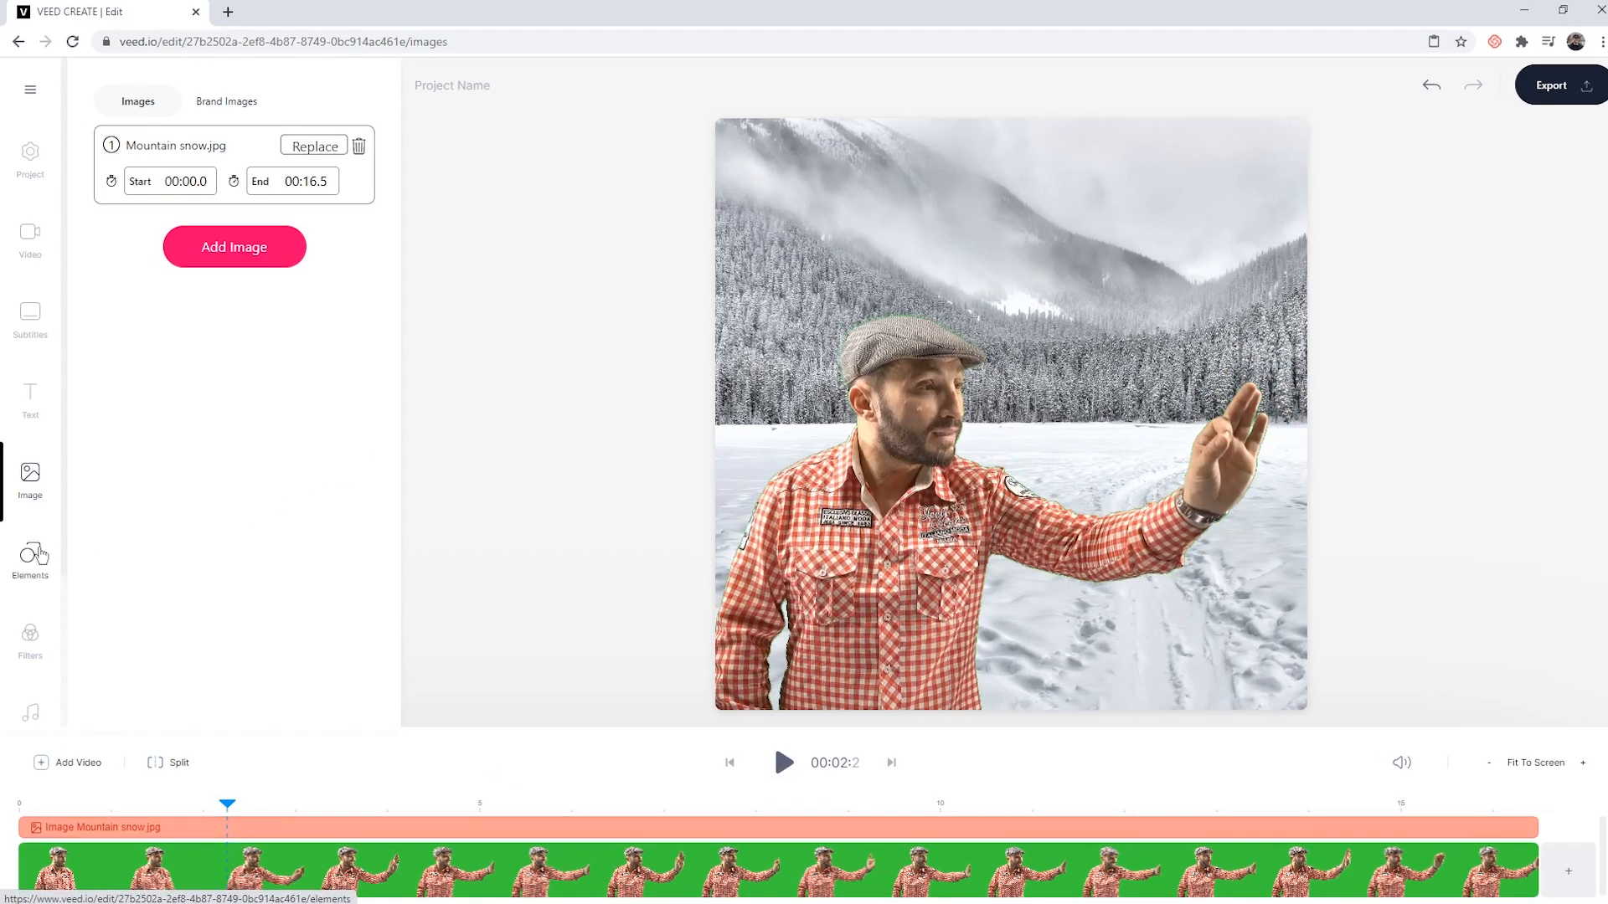
Add a white square with outline 0 and stretch it into a full-width top banner
left_click(30, 559)
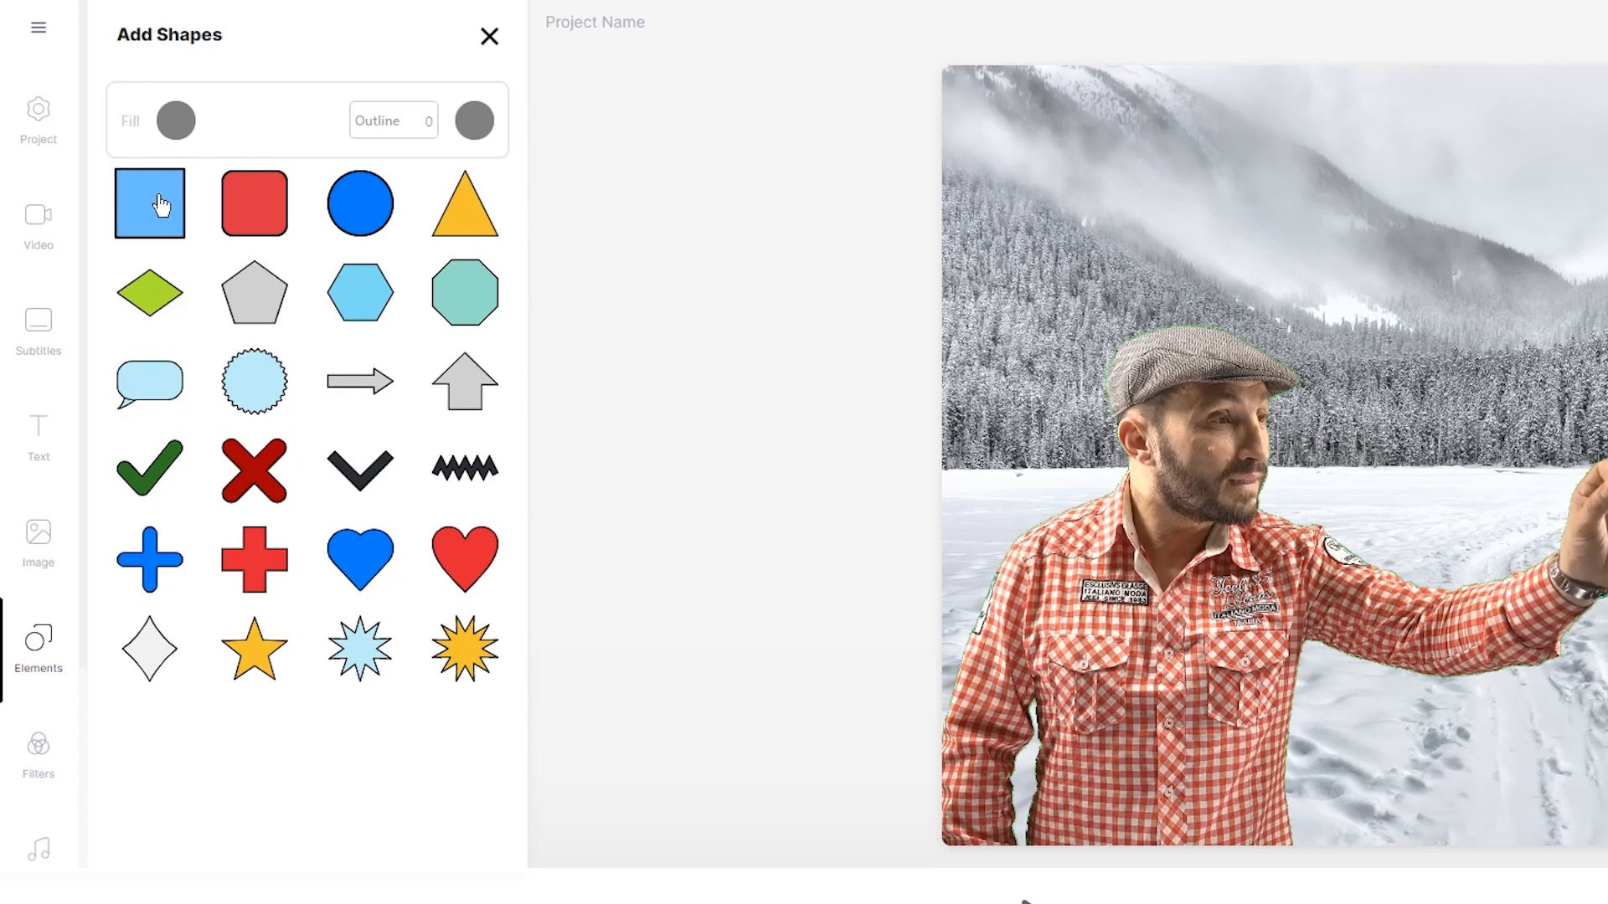
left_click(149, 202)
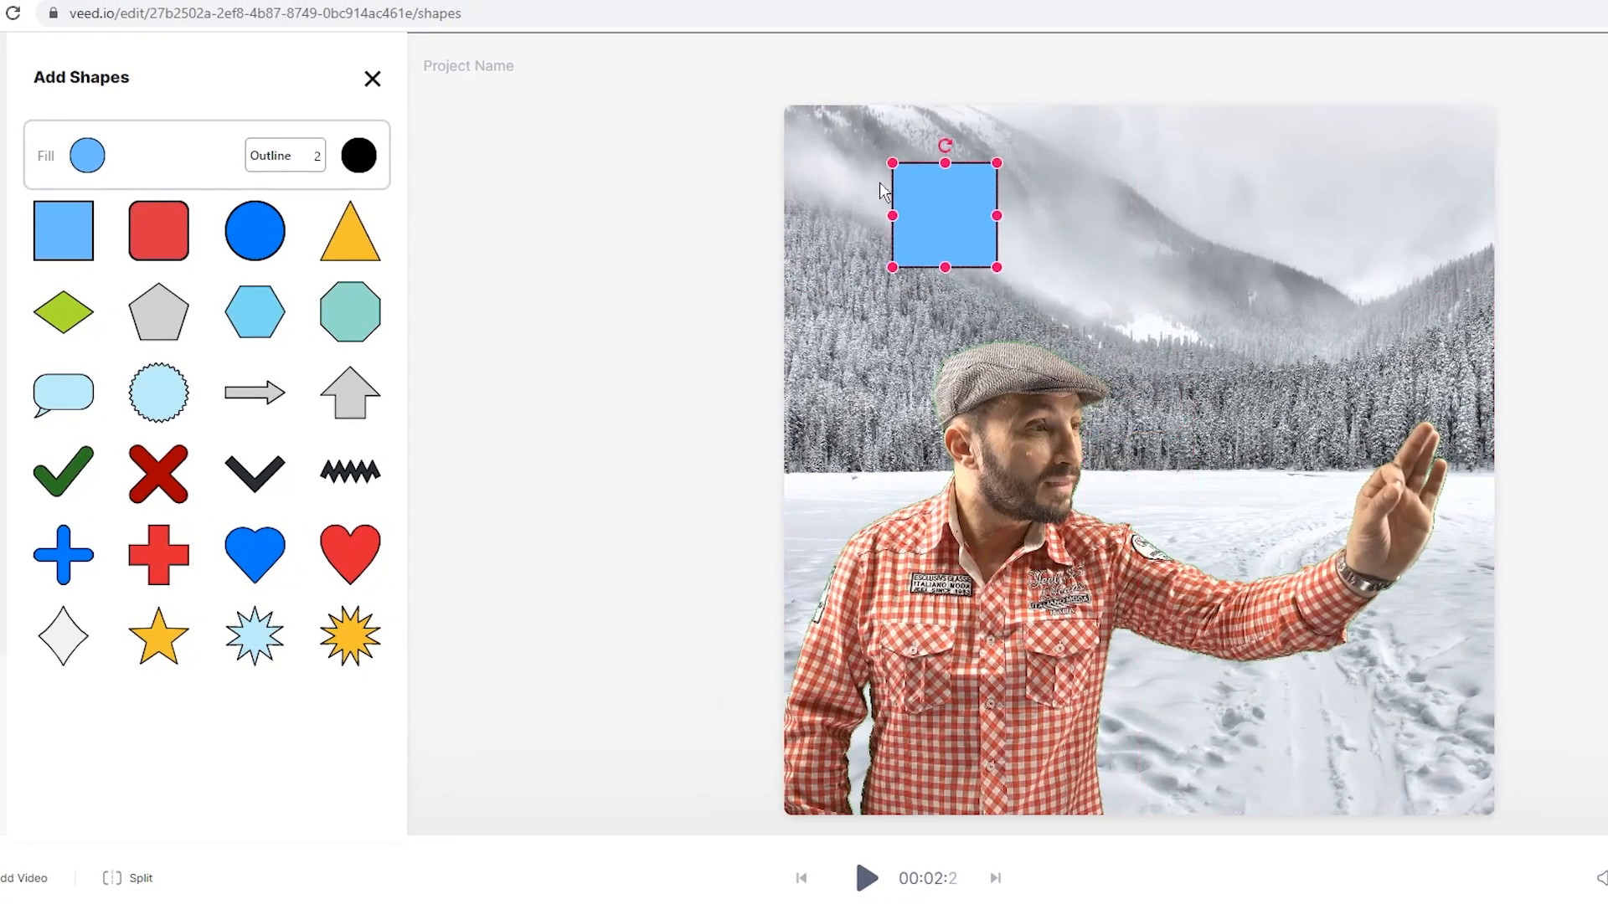
left_click_drag(943, 216, 837, 161)
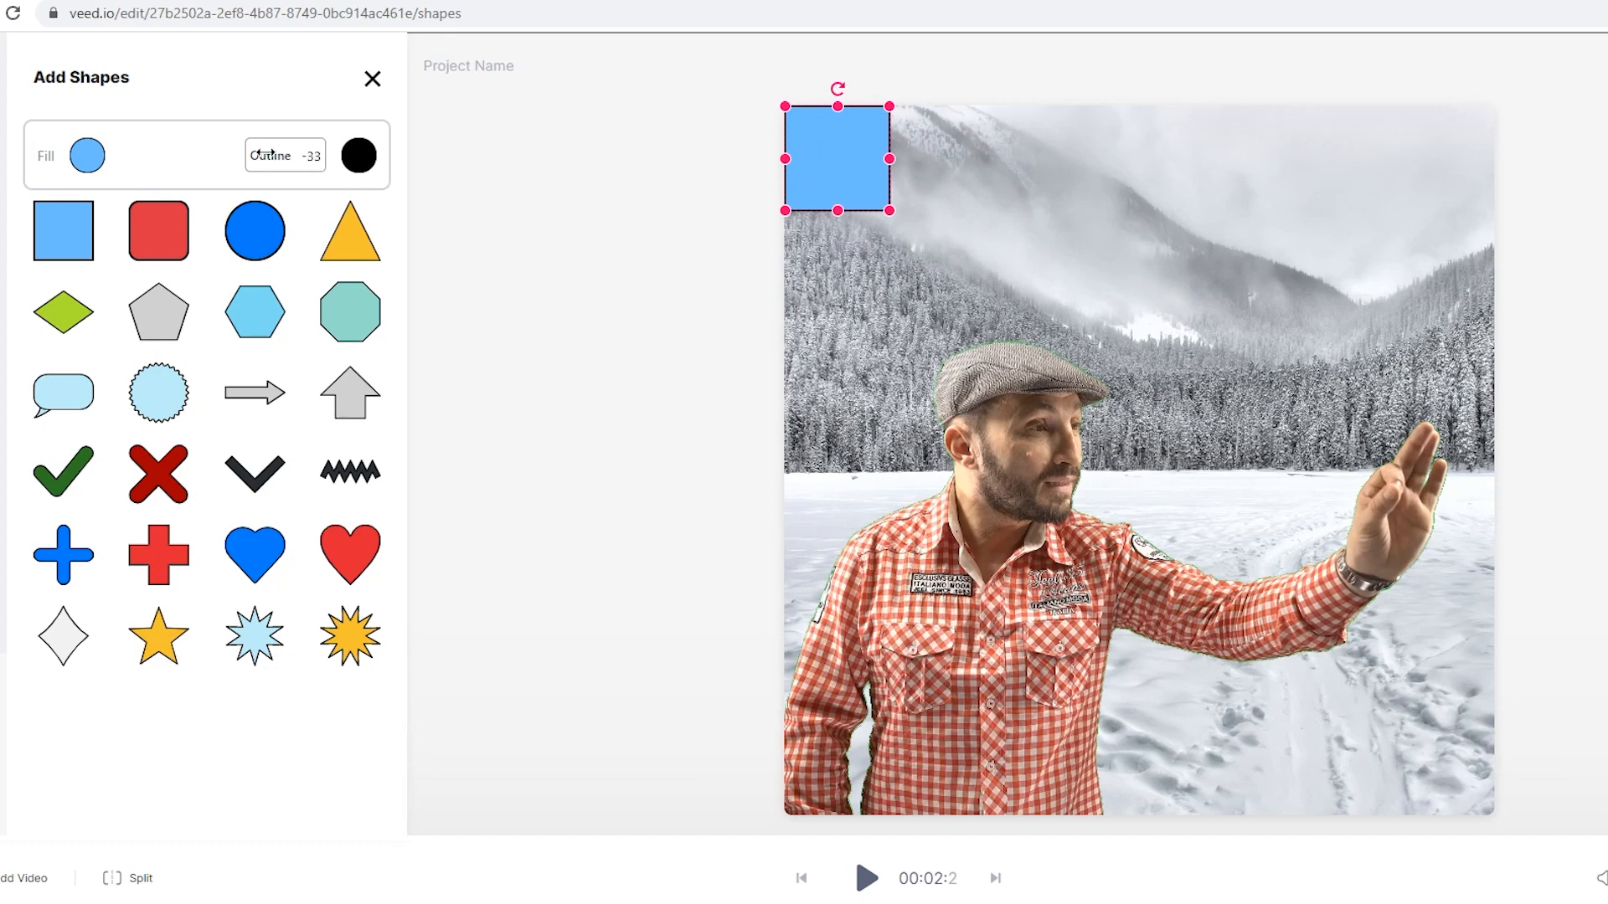
left_click(87, 154)
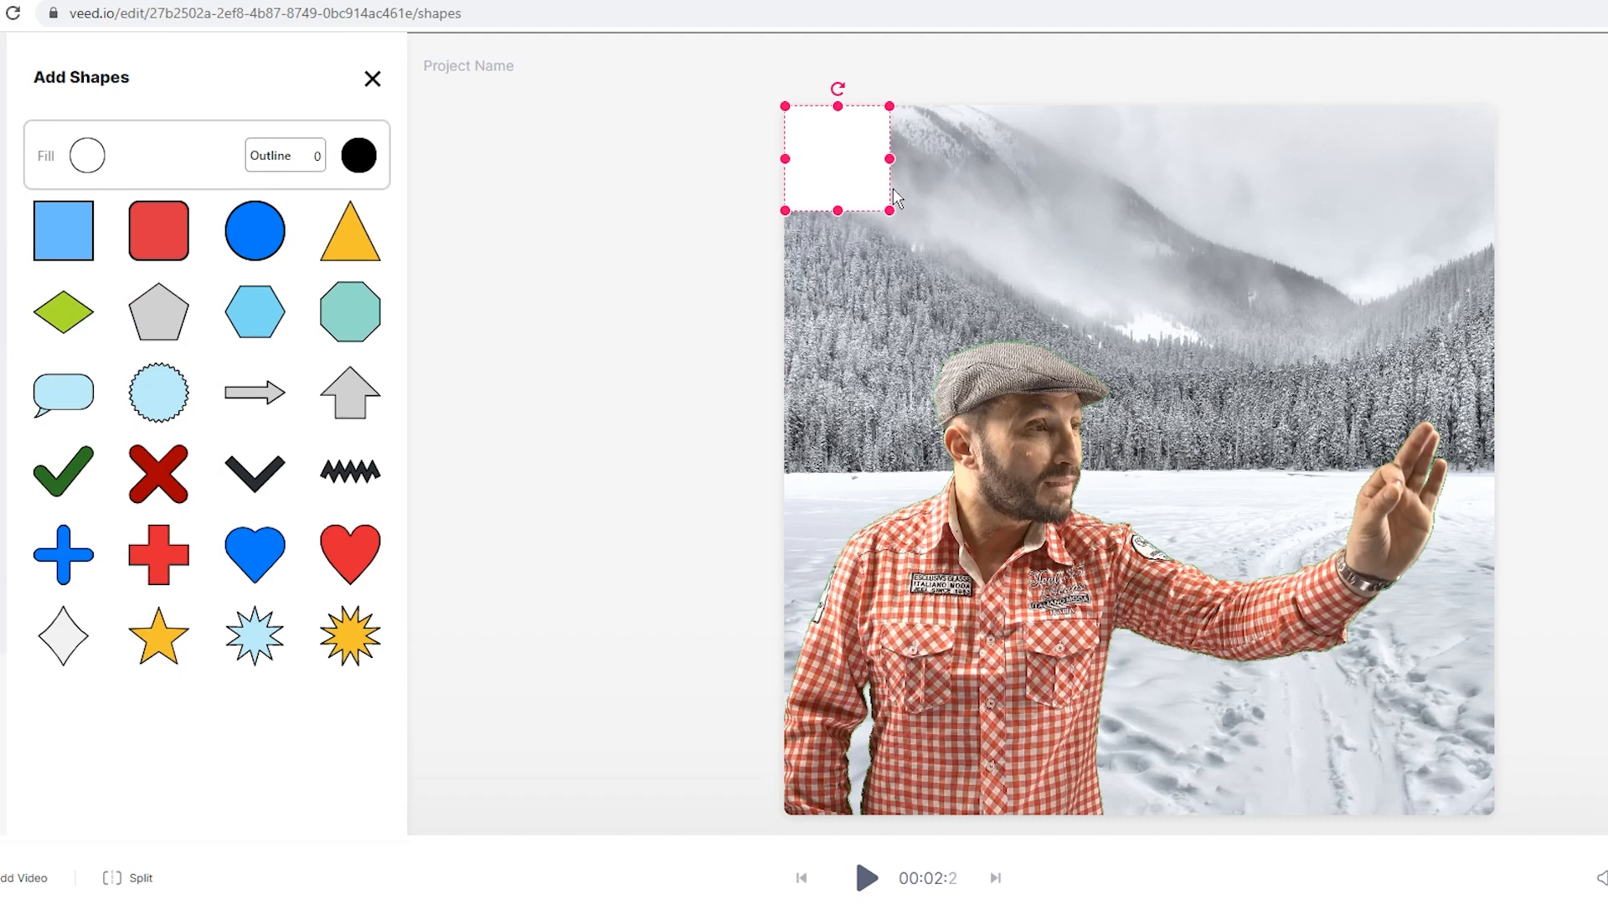
left_click_drag(890, 159, 1065, 159)
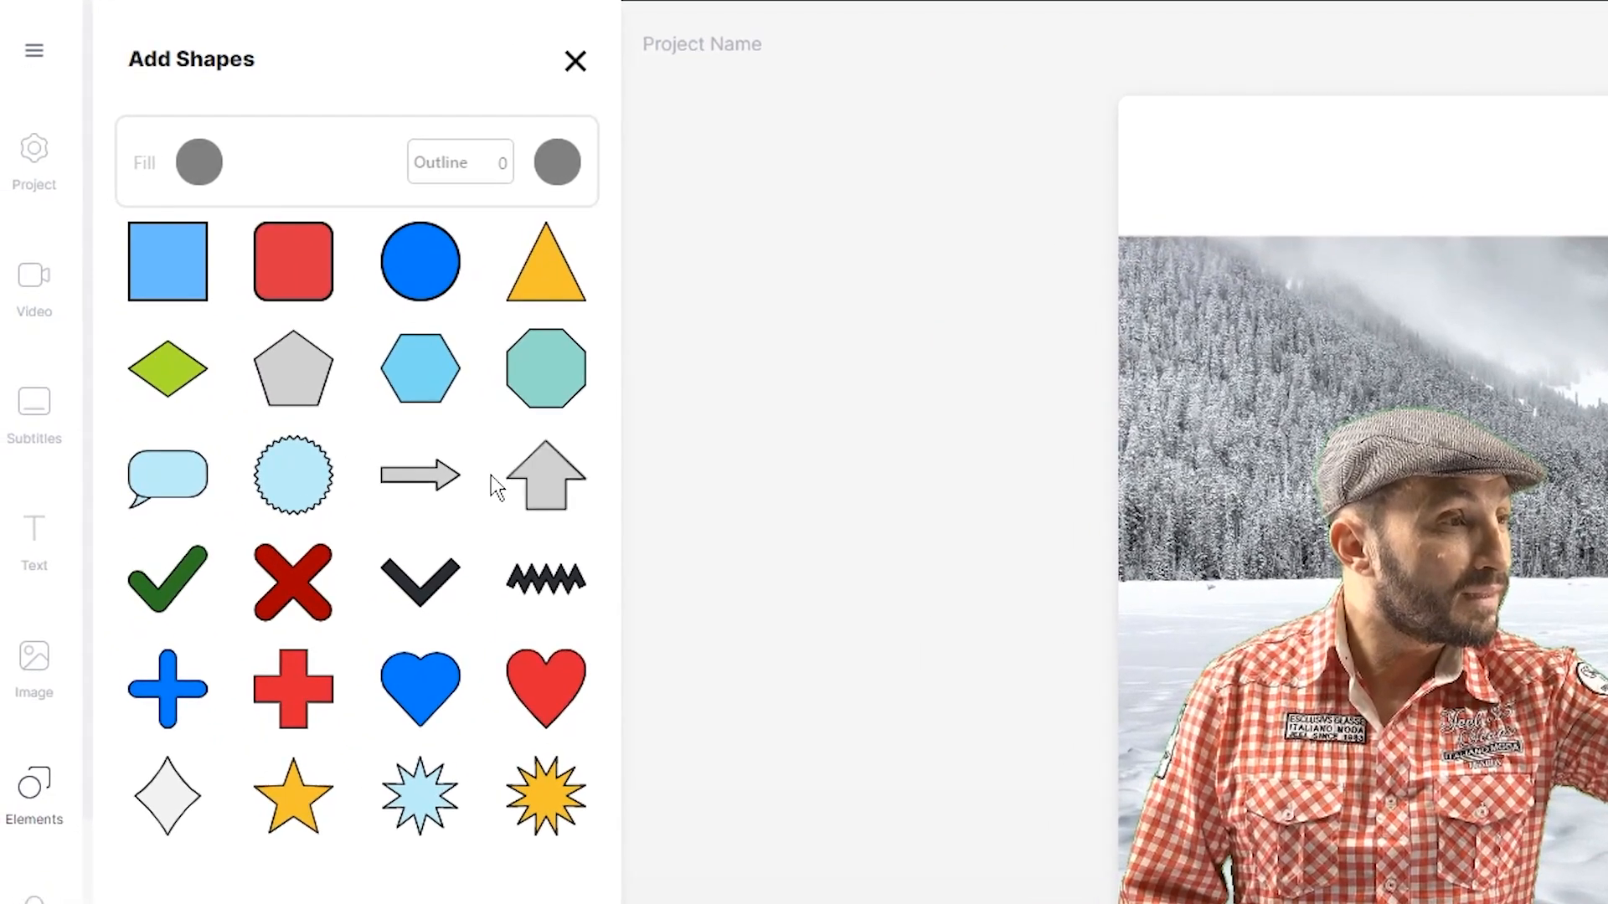
Add a text box reading "When you're totally unprepared for the situation…" in the banner
left_click(49, 554)
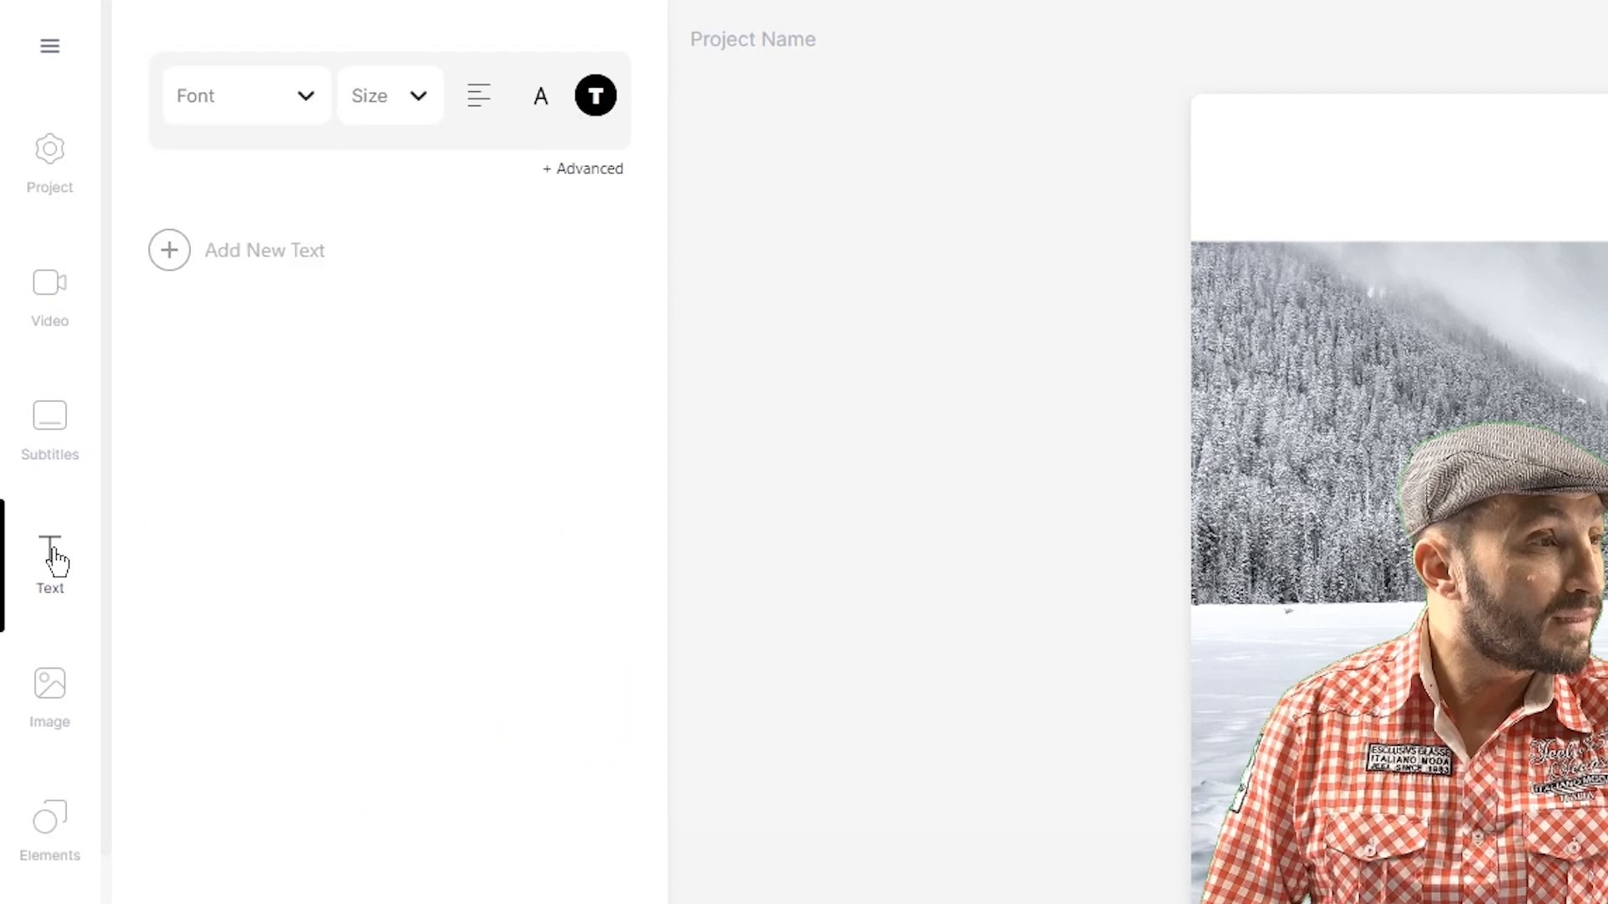
left_click(167, 249)
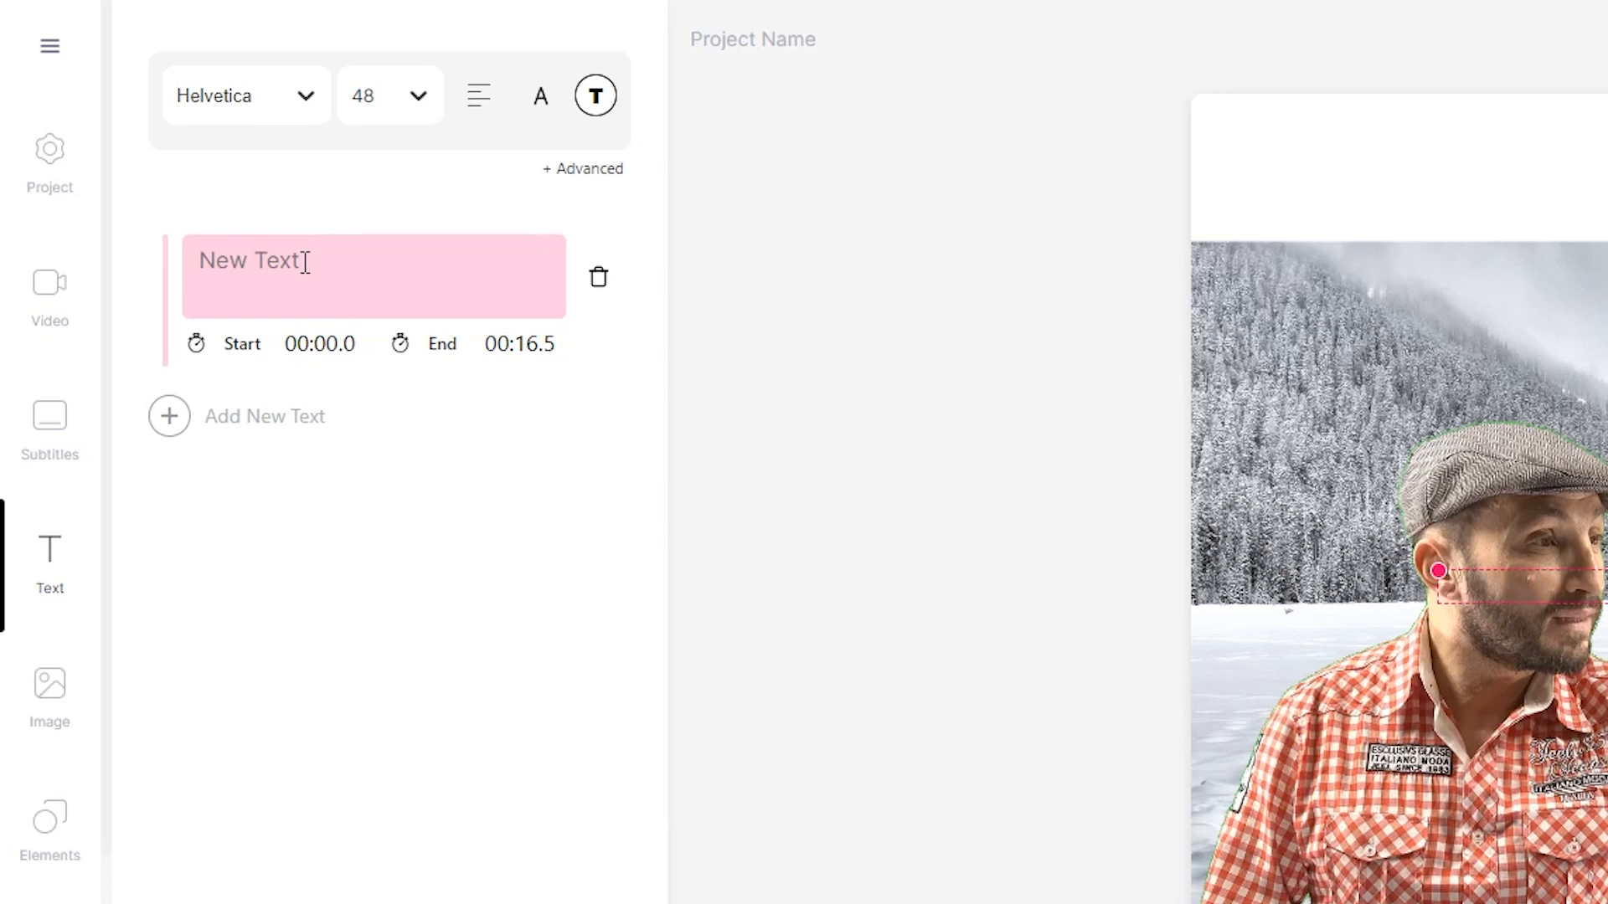
type("When you're totally unprepared for the situation but have a")
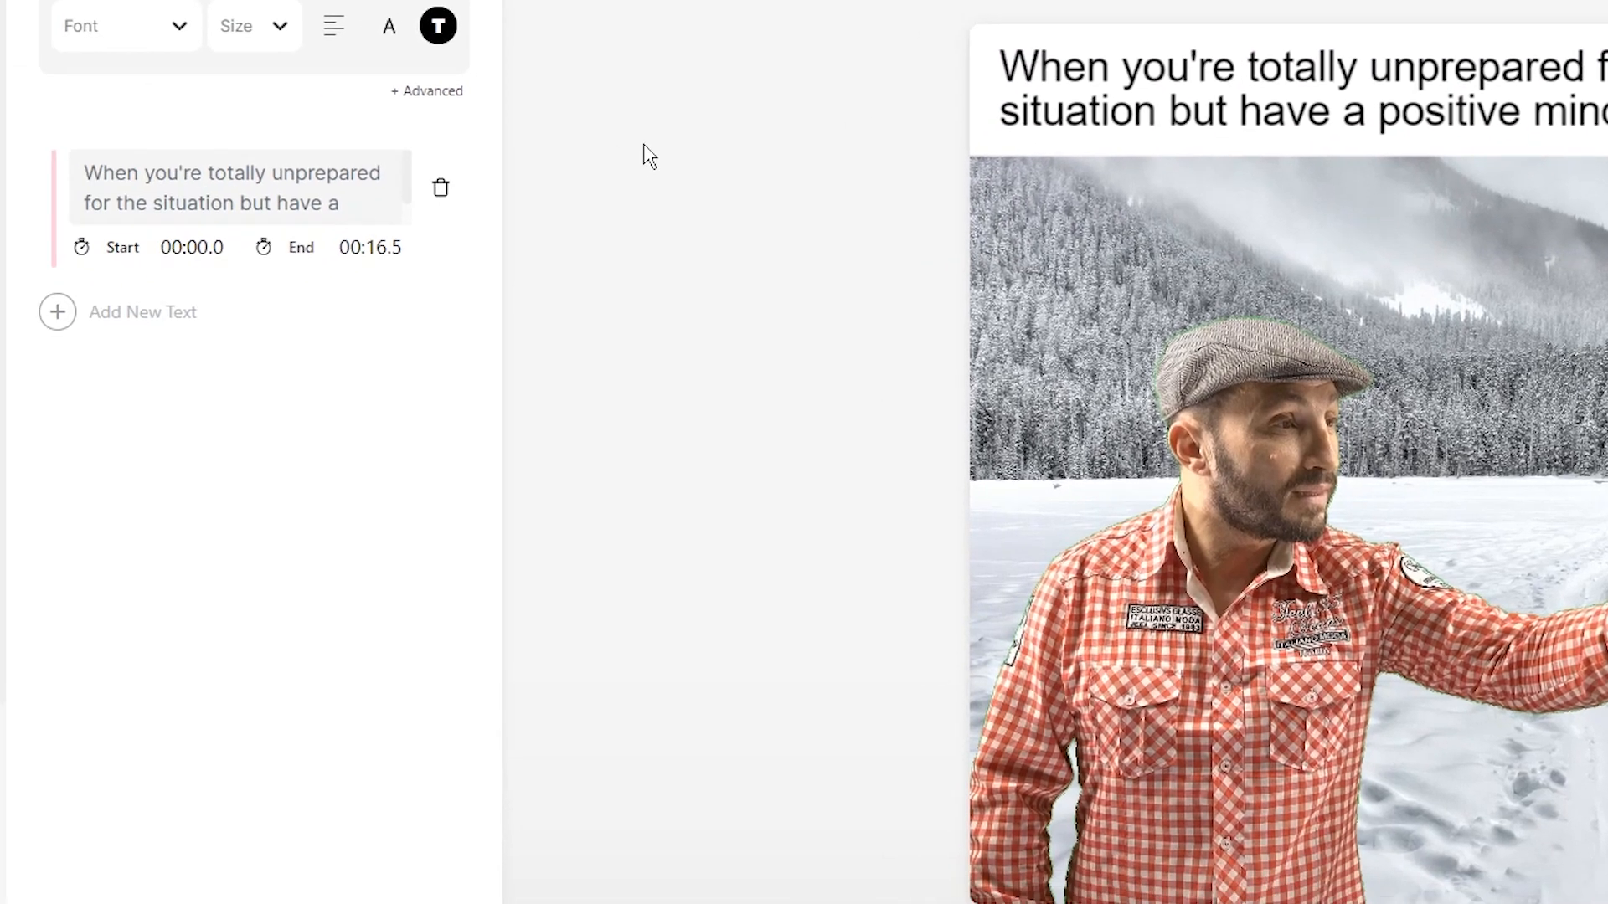
left_click(42, 779)
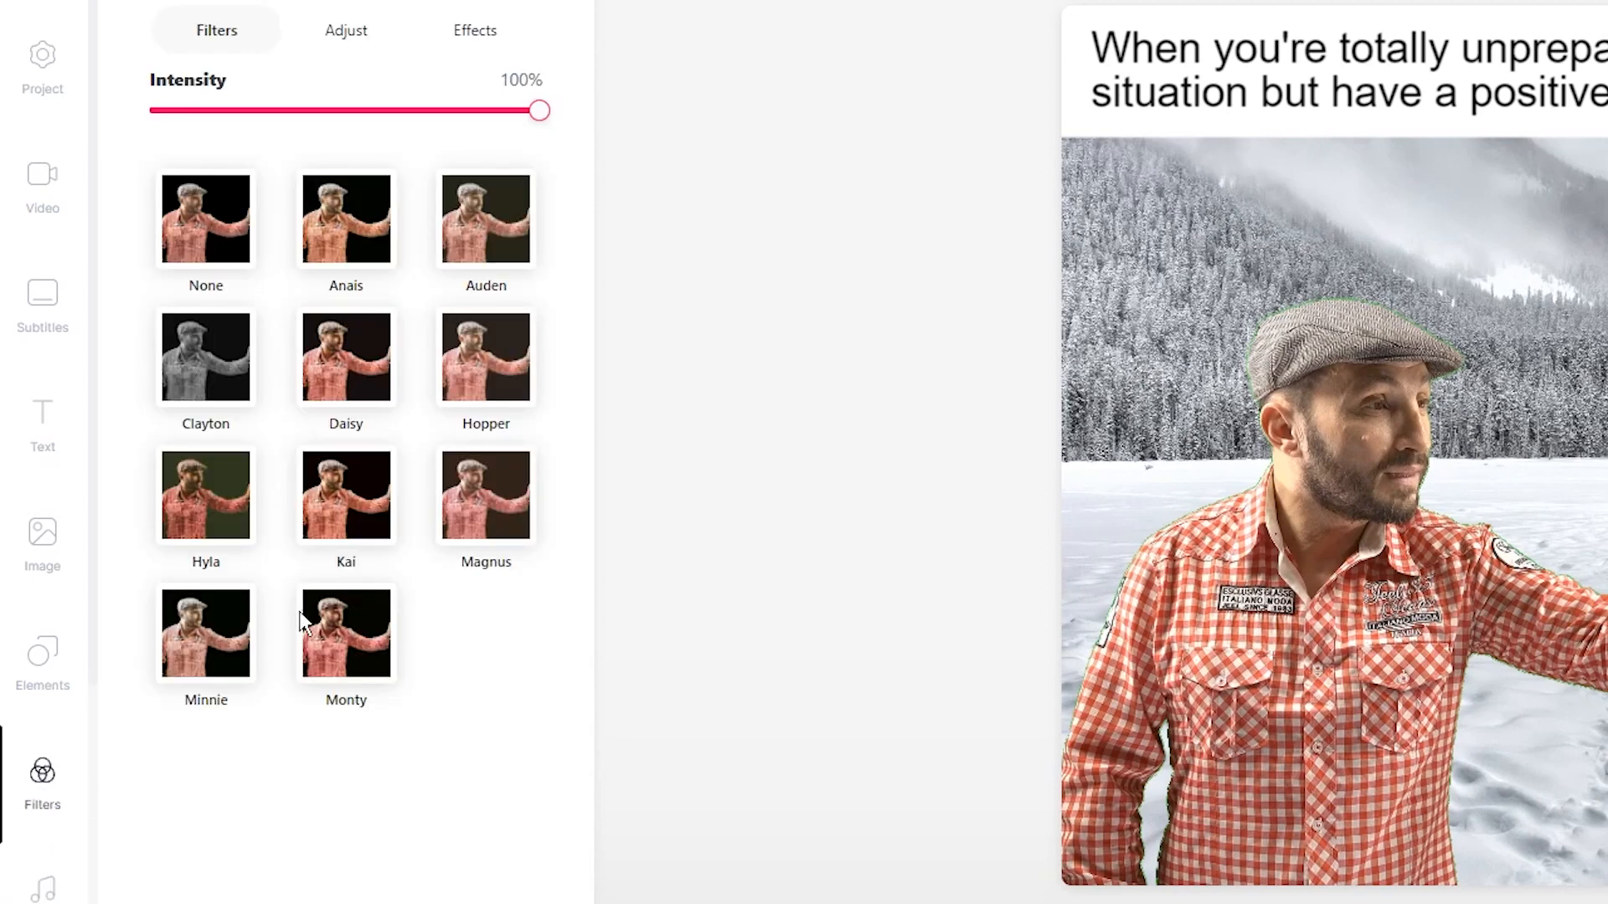
Apply the #SNOWY effect from the Effects list
left_click(465, 30)
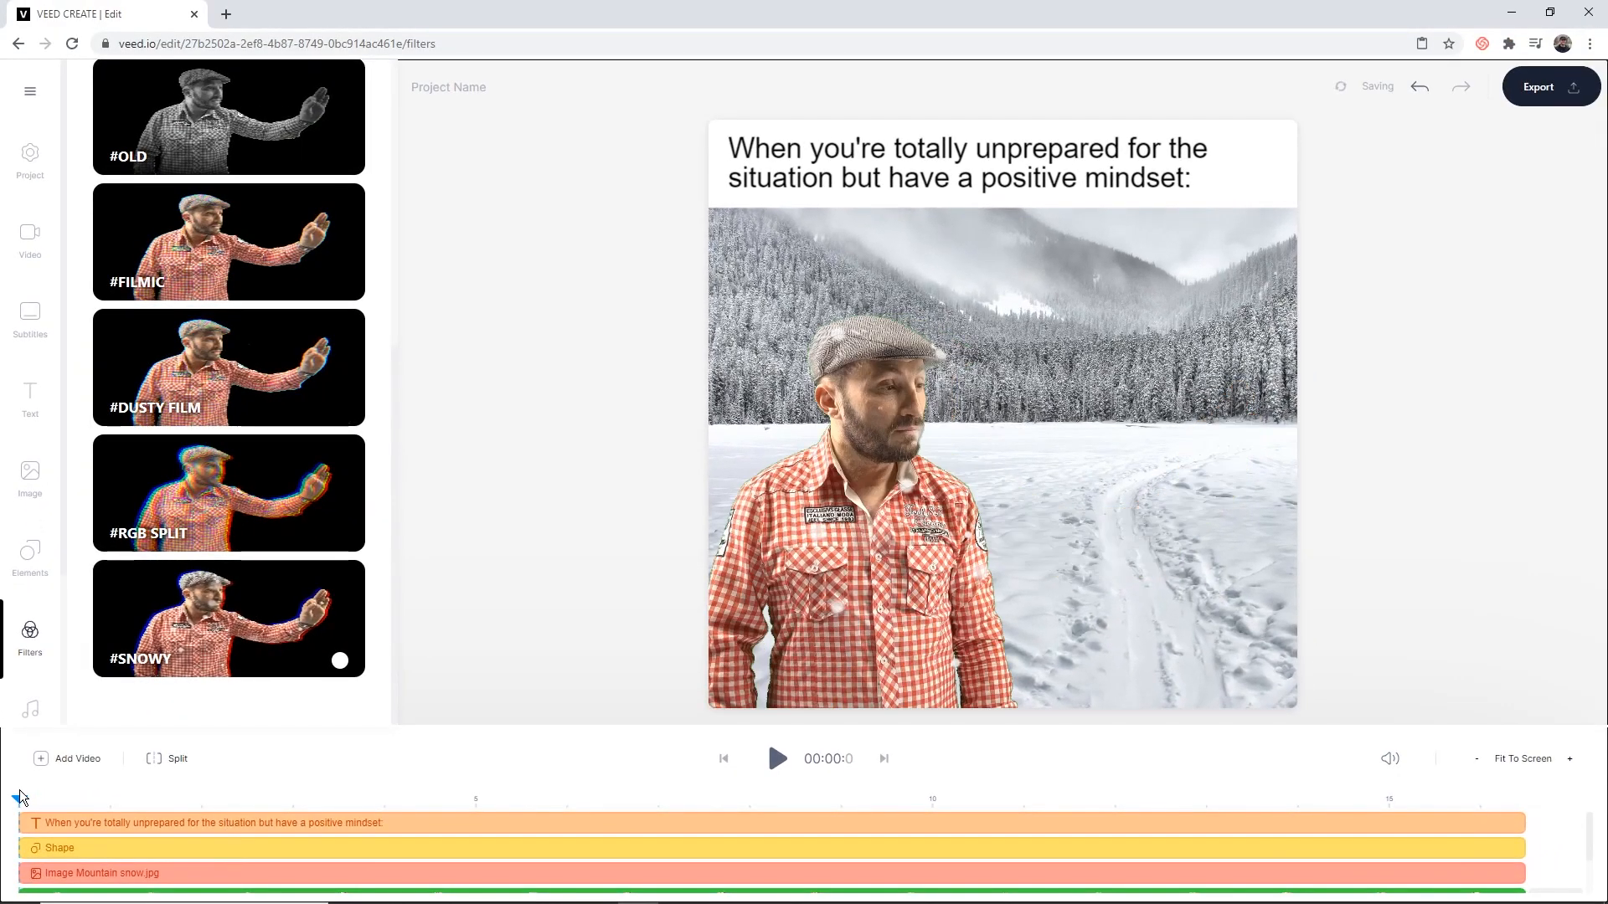
left_click(776, 758)
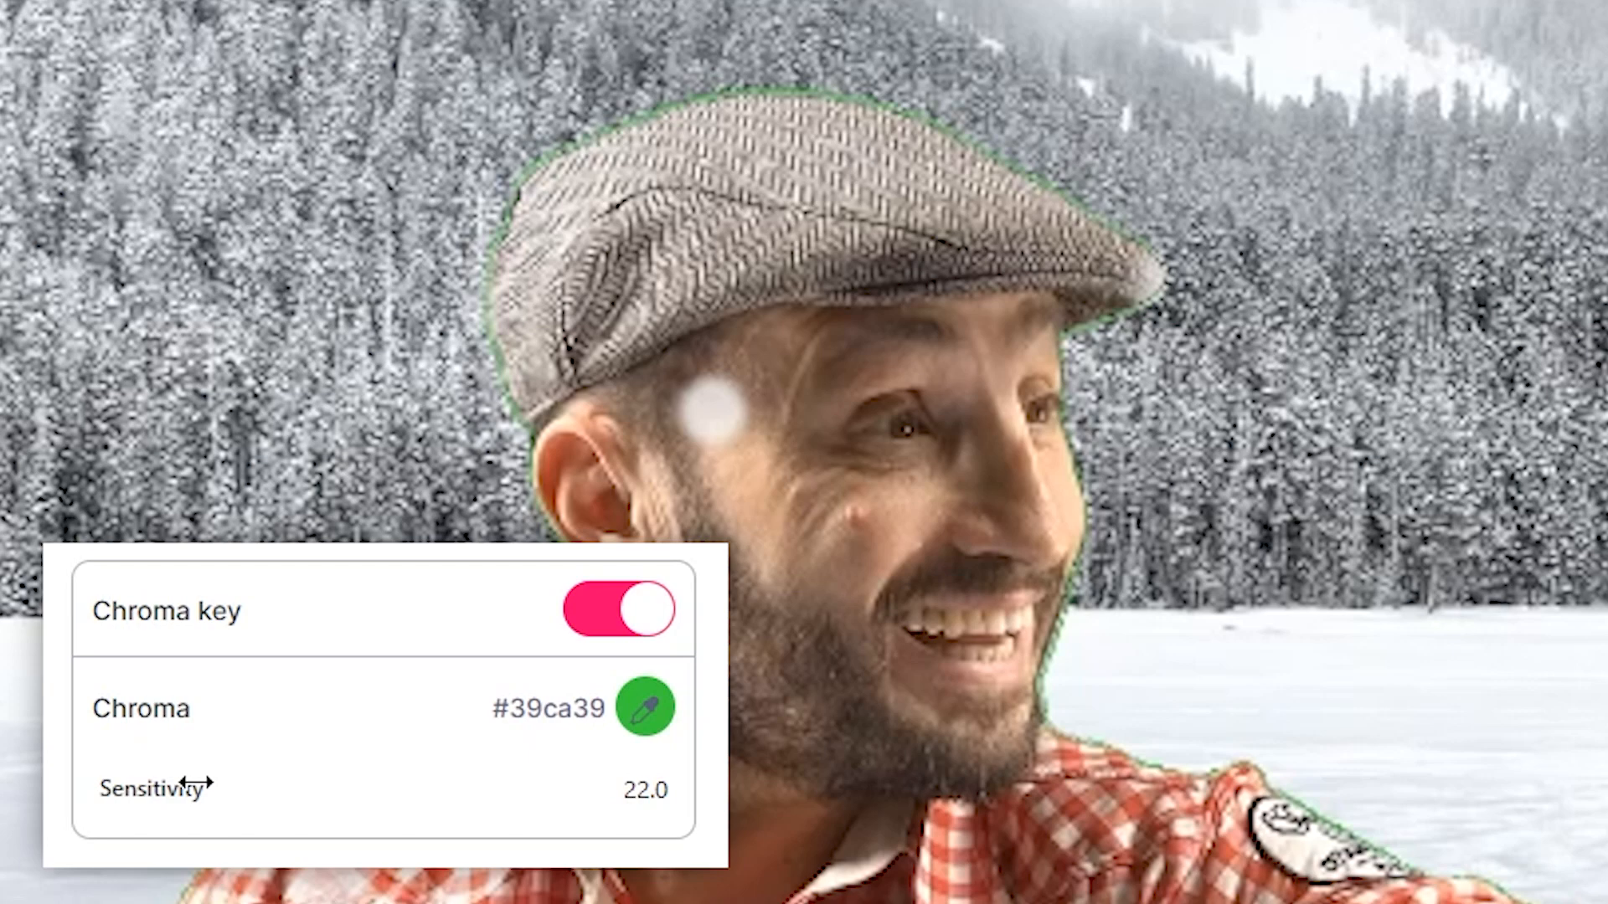
Raise chroma key sensitivity to about 41.5, check the preview, and export in HD
left_click_drag(184, 784, 234, 784)
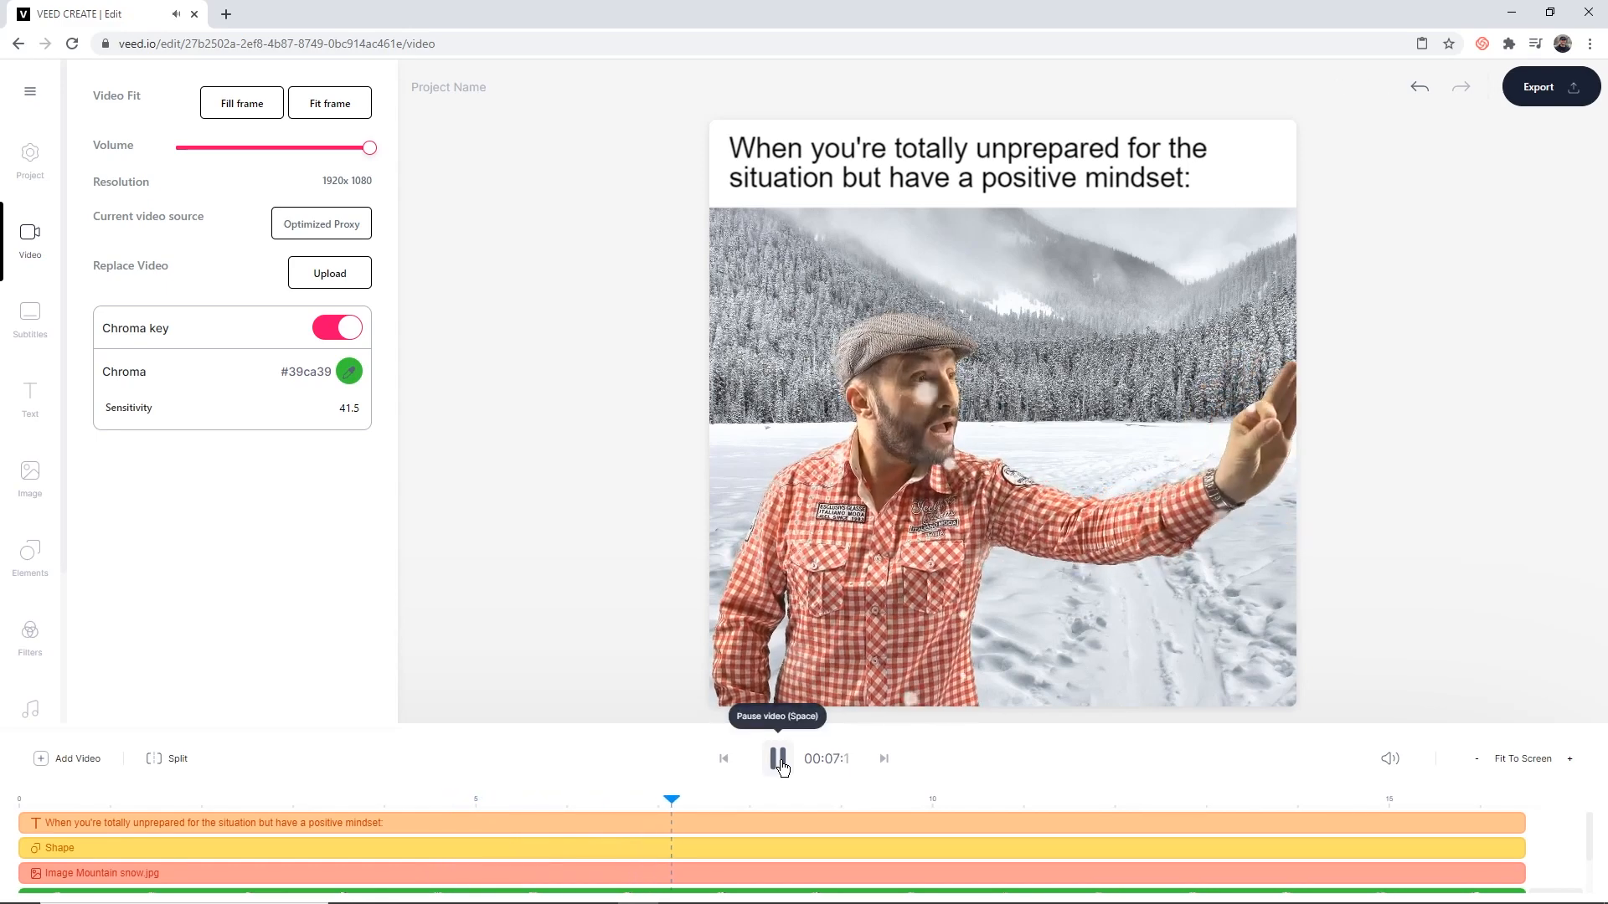
left_click(775, 759)
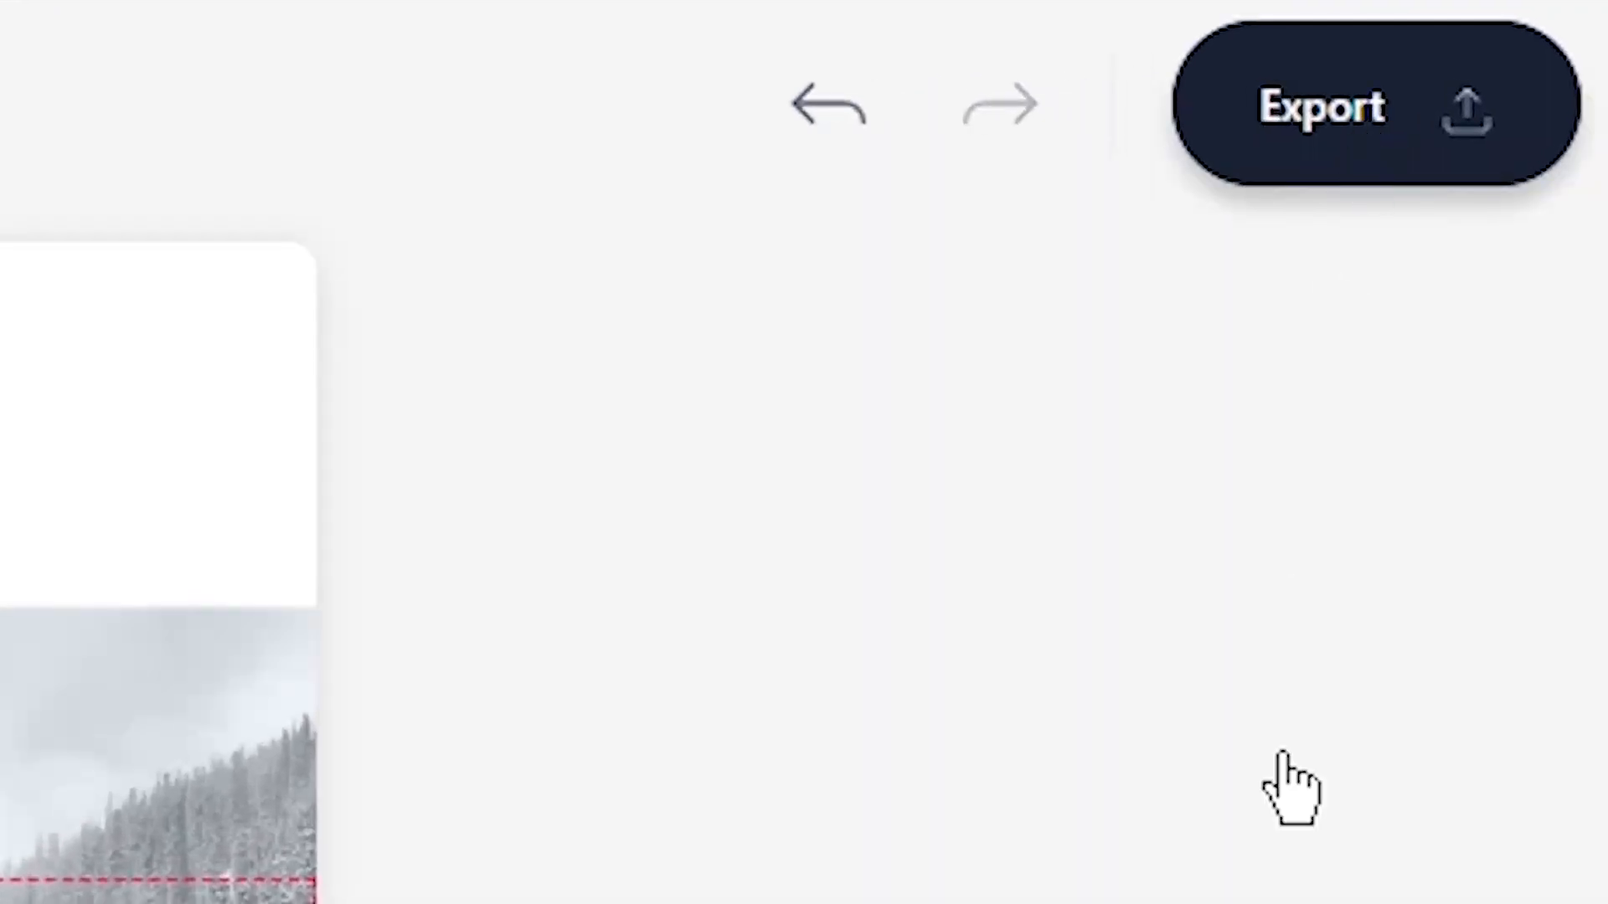
left_click(1323, 106)
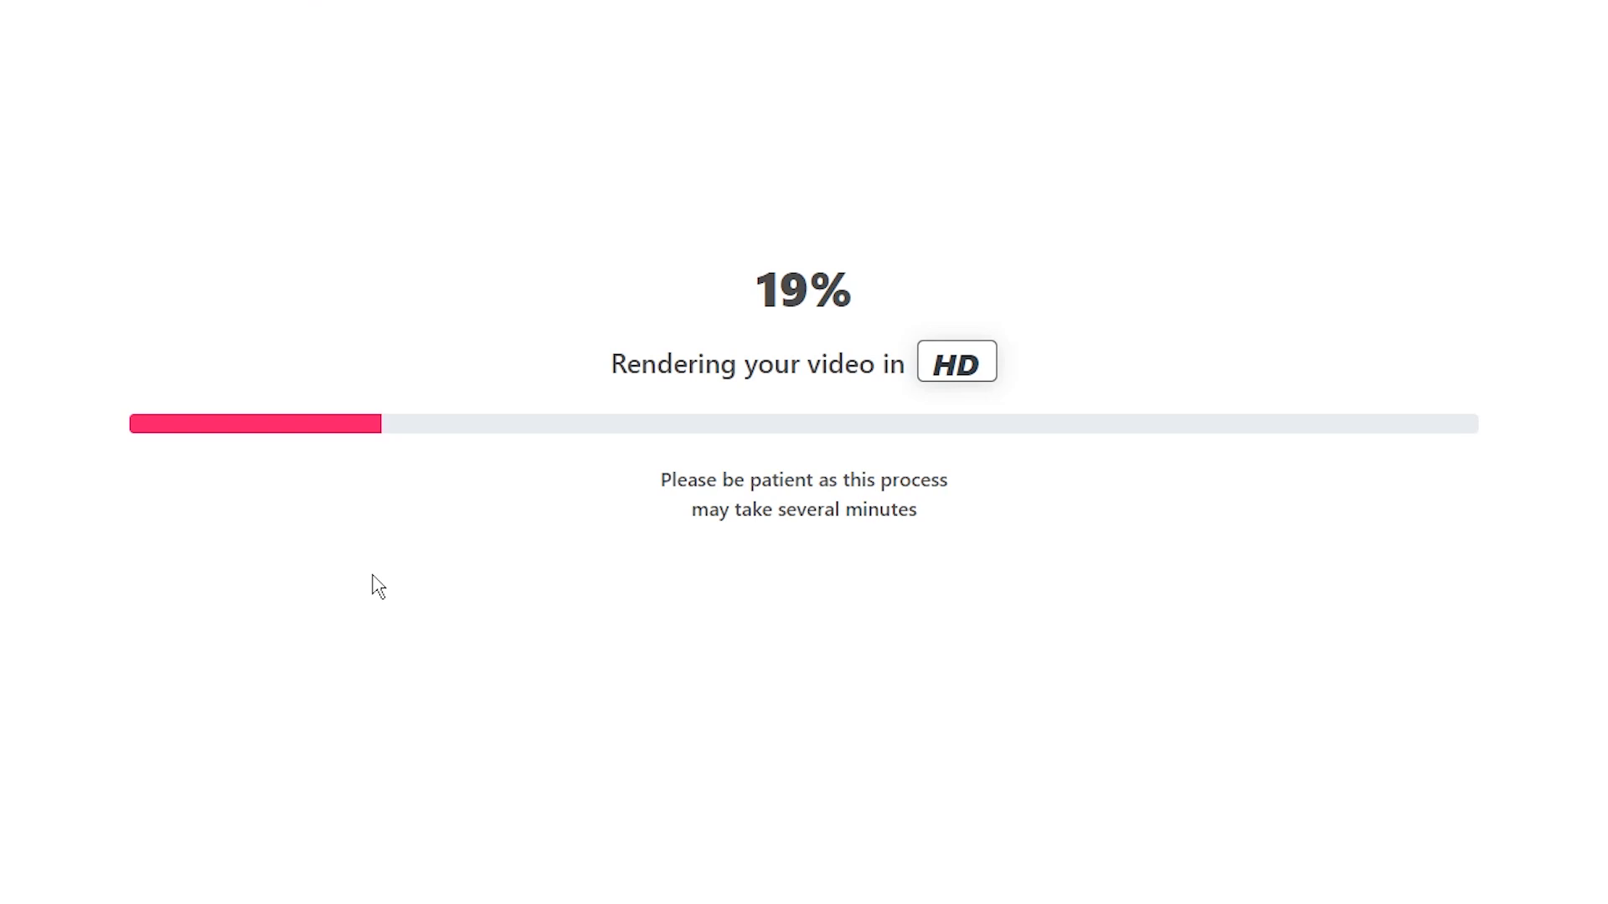